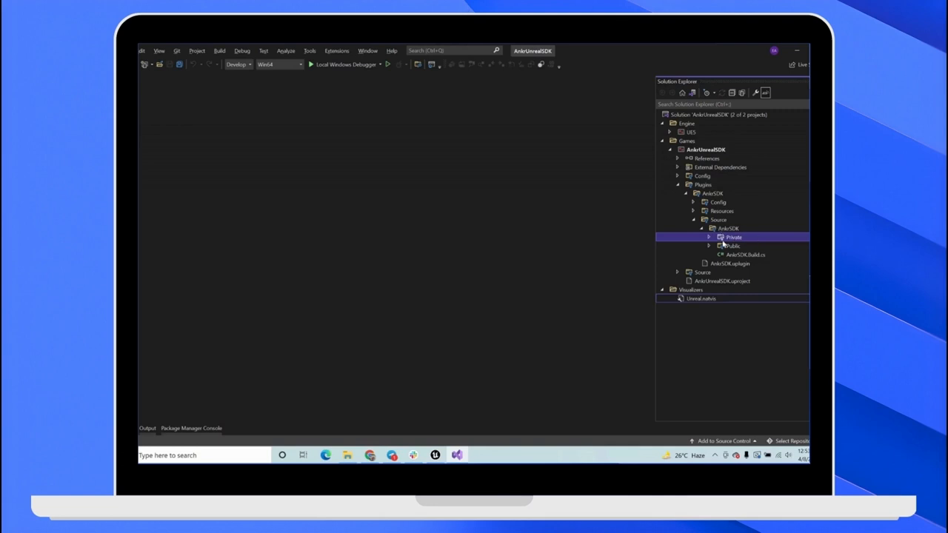
- Expand the AnkrSDK plugin's Private source folder and select AnkrClient.cpp
click(709, 237)
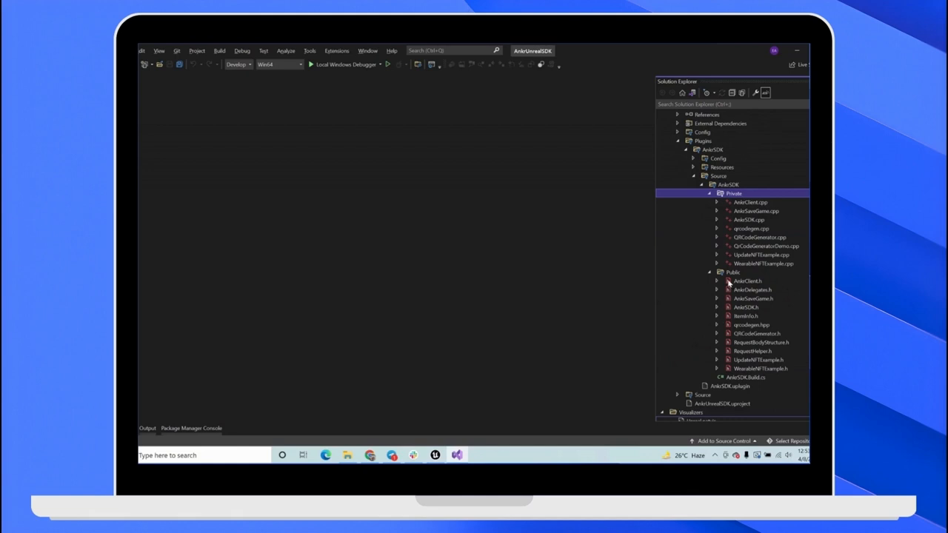
mouse_move(751, 311)
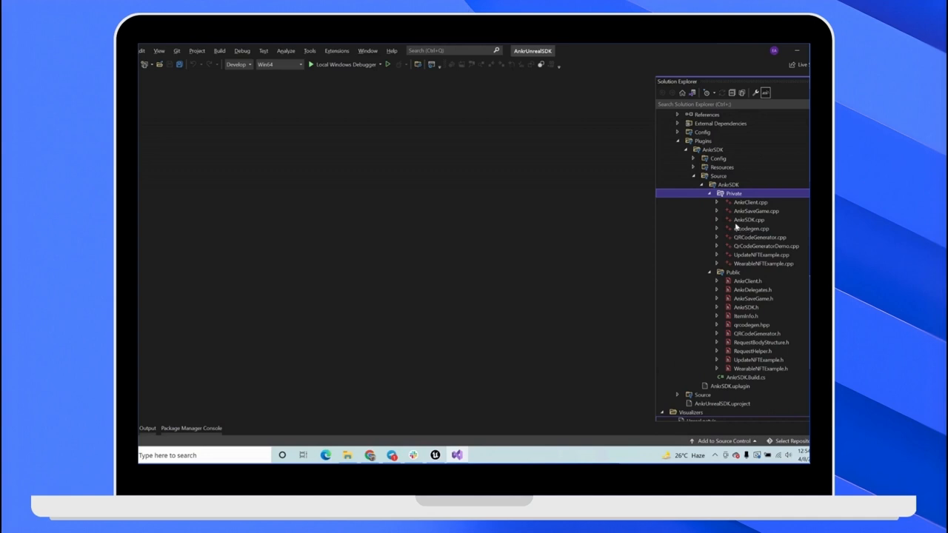
mouse_move(748, 211)
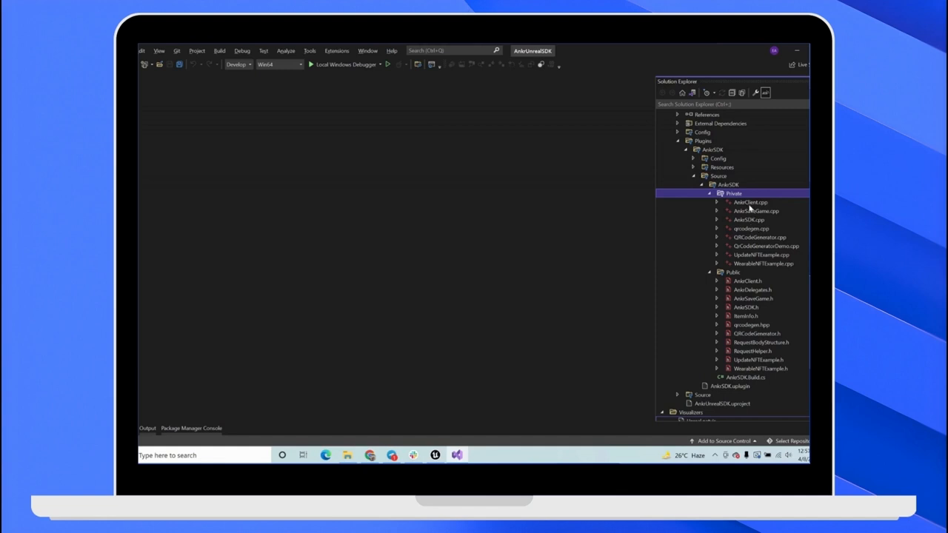
click(749, 201)
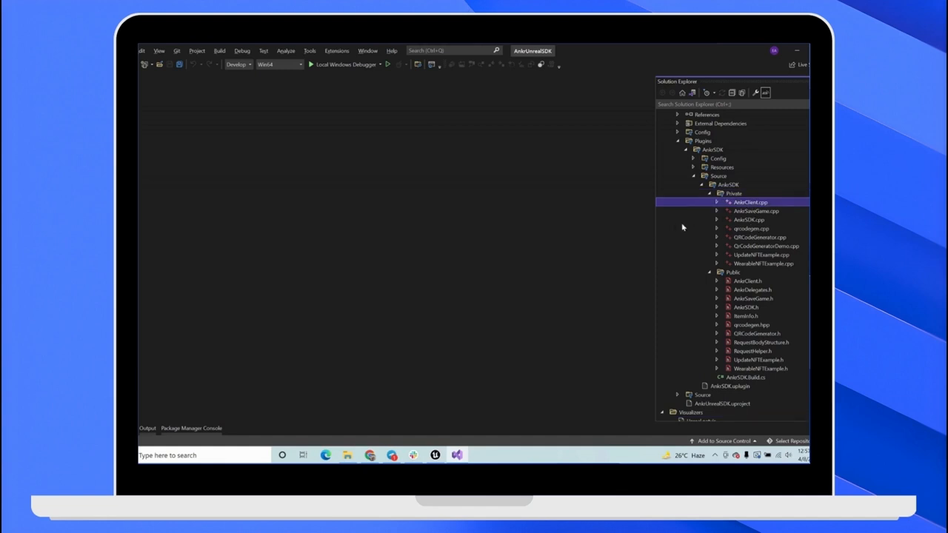
- Open AnkrClient.cpp and read from its constructor down to the Ping request function
double_click(749, 201)
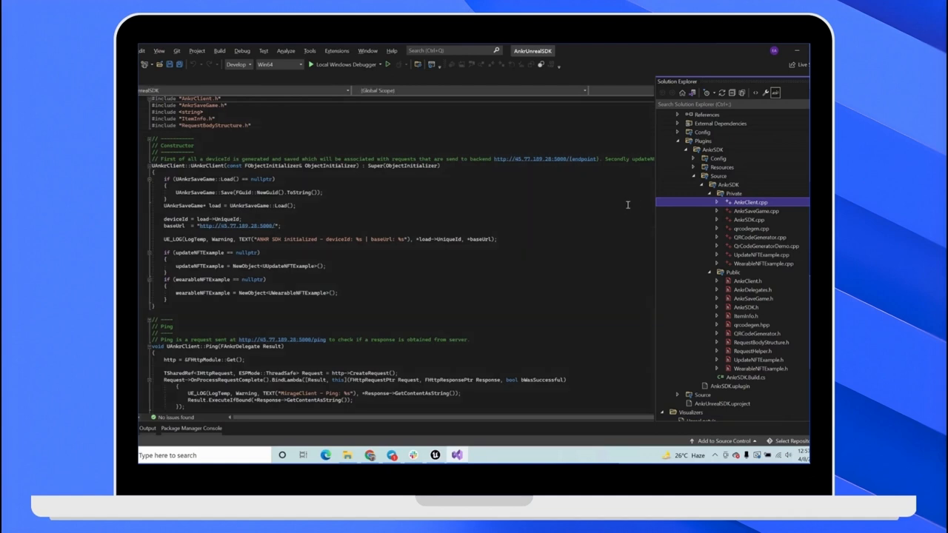
mouse_move(357, 218)
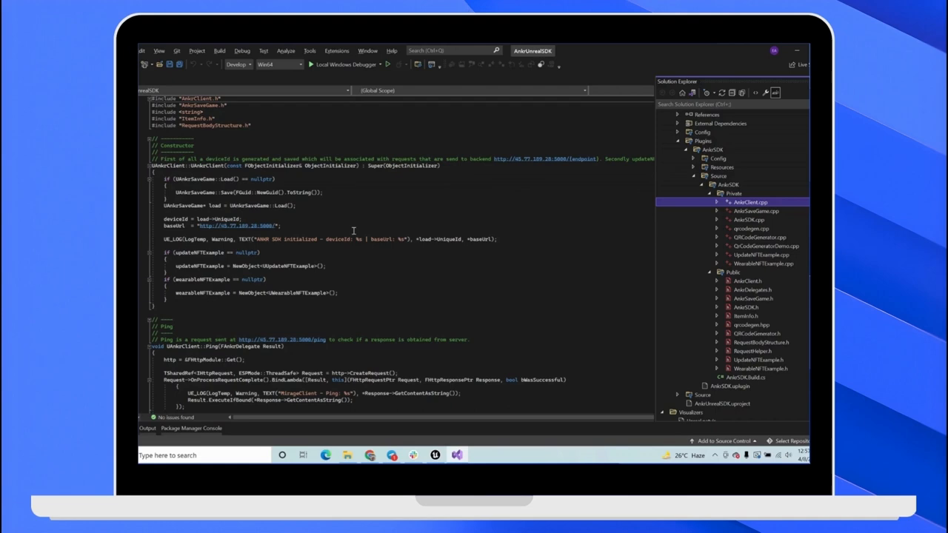
mouse_move(395, 247)
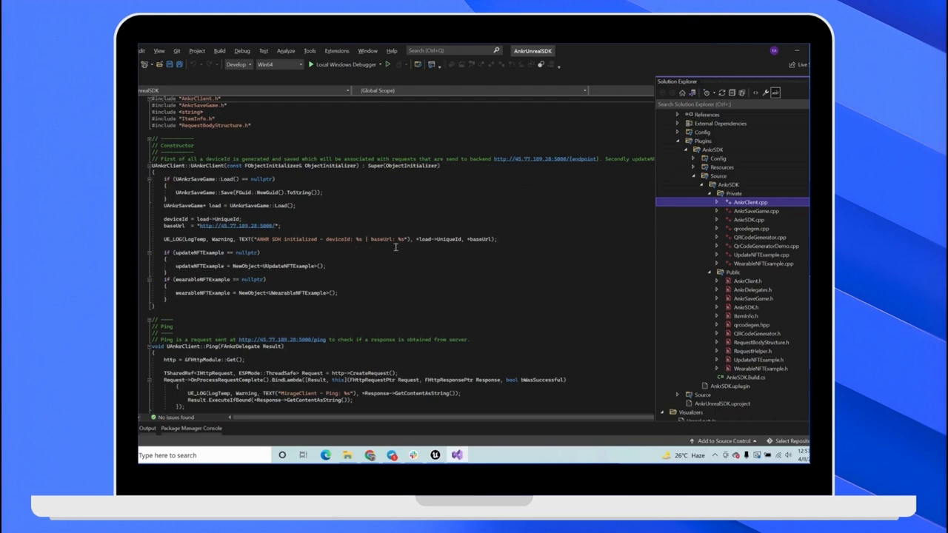
mouse_move(375, 251)
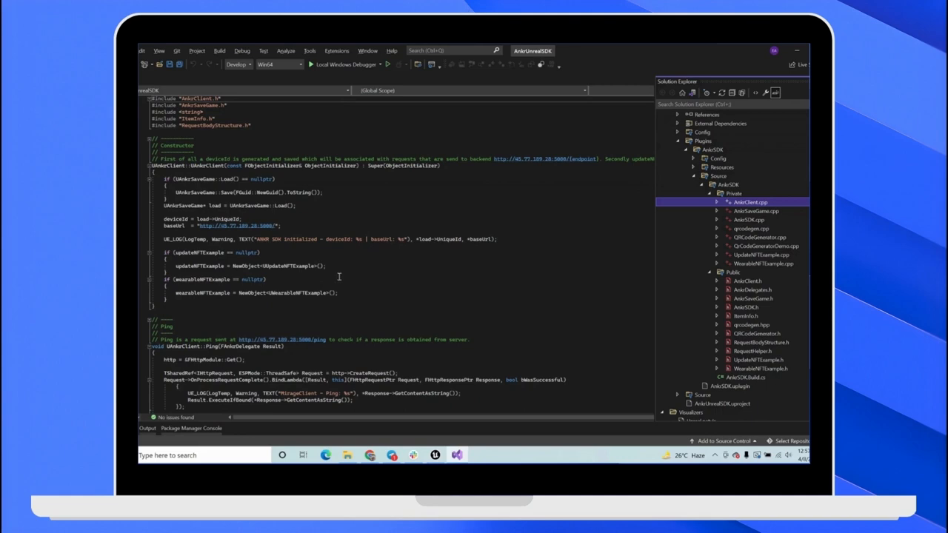
mouse_move(366, 251)
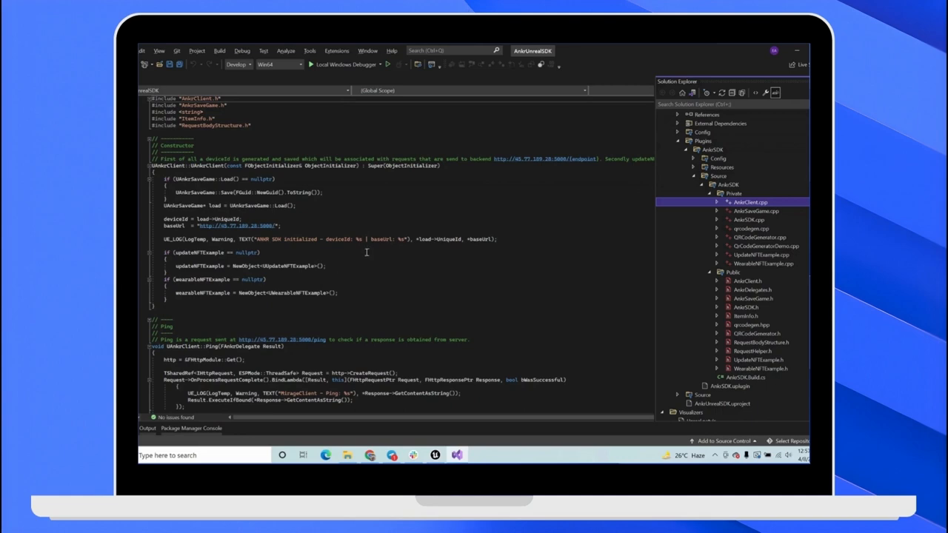
scroll(down, 3)
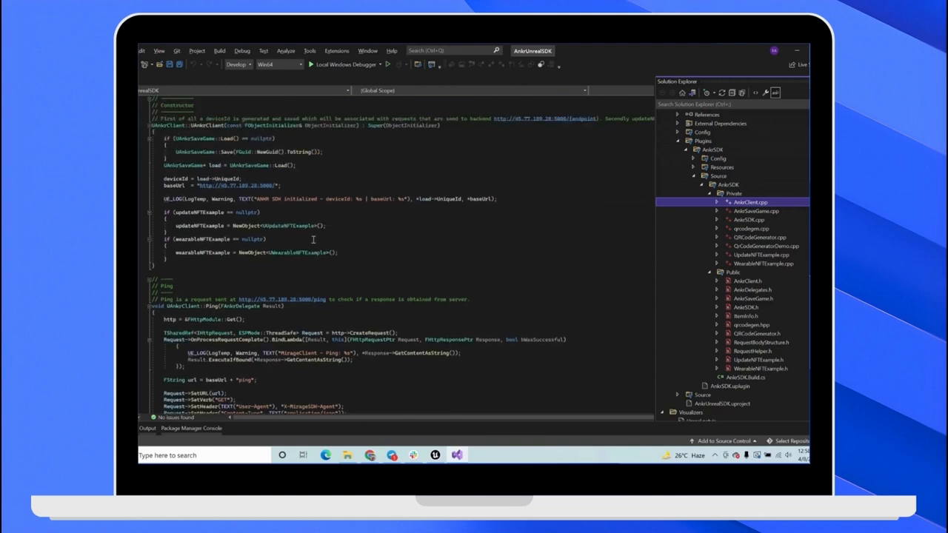
mouse_move(226, 178)
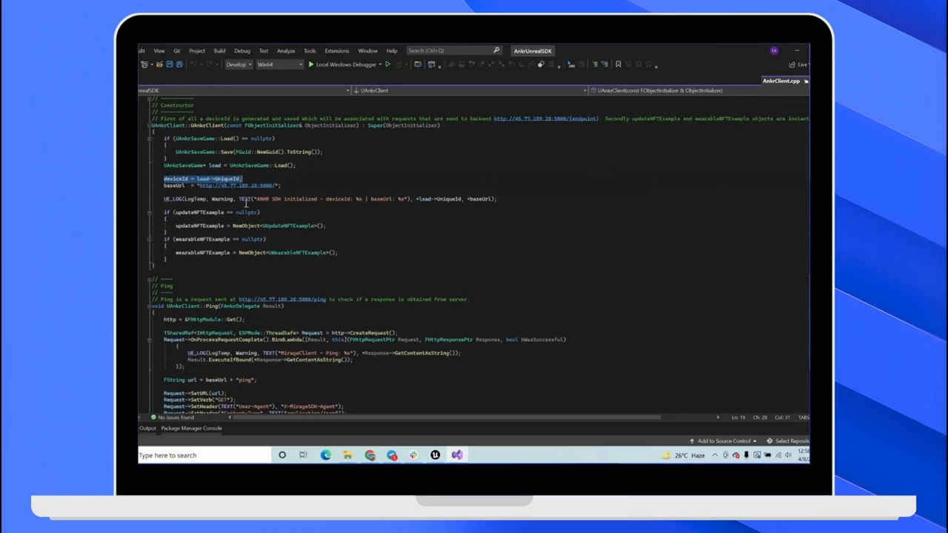
scroll(down, 3)
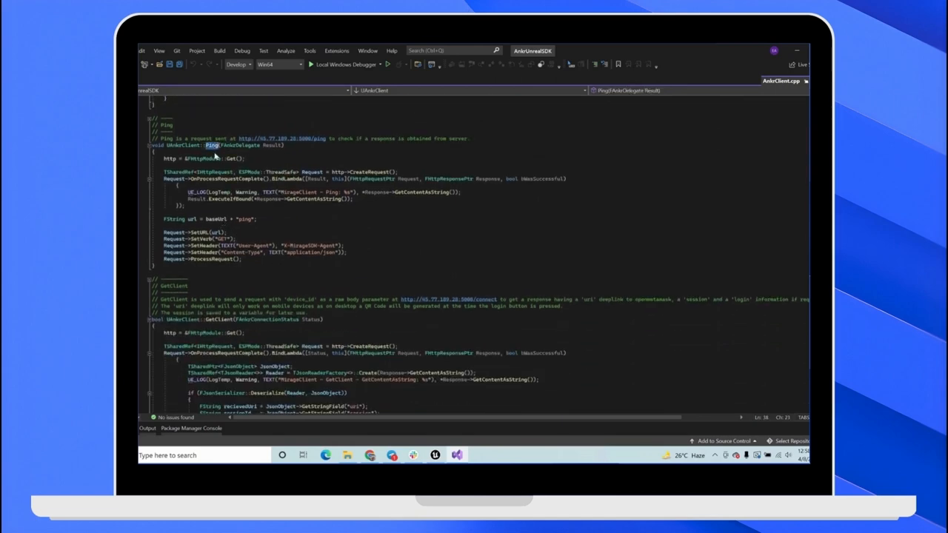
mouse_move(212, 189)
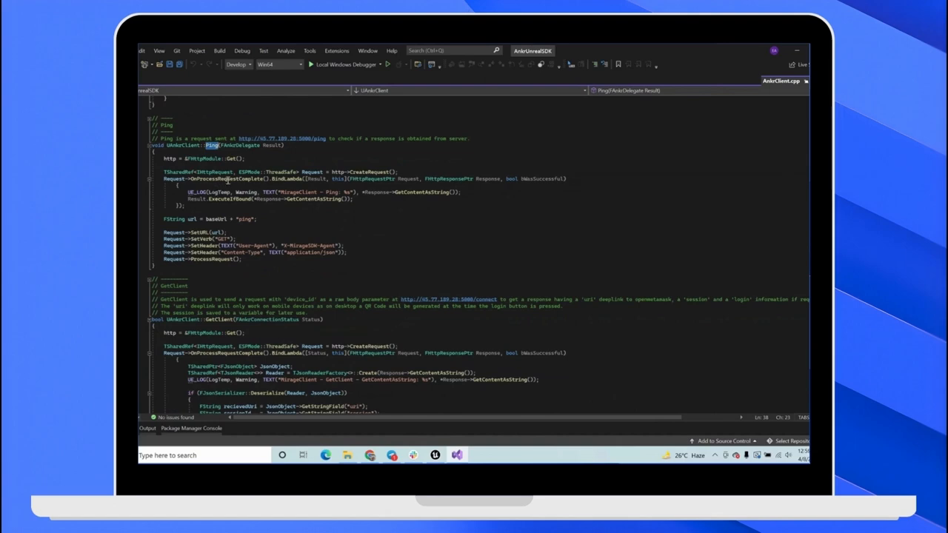
mouse_move(239, 194)
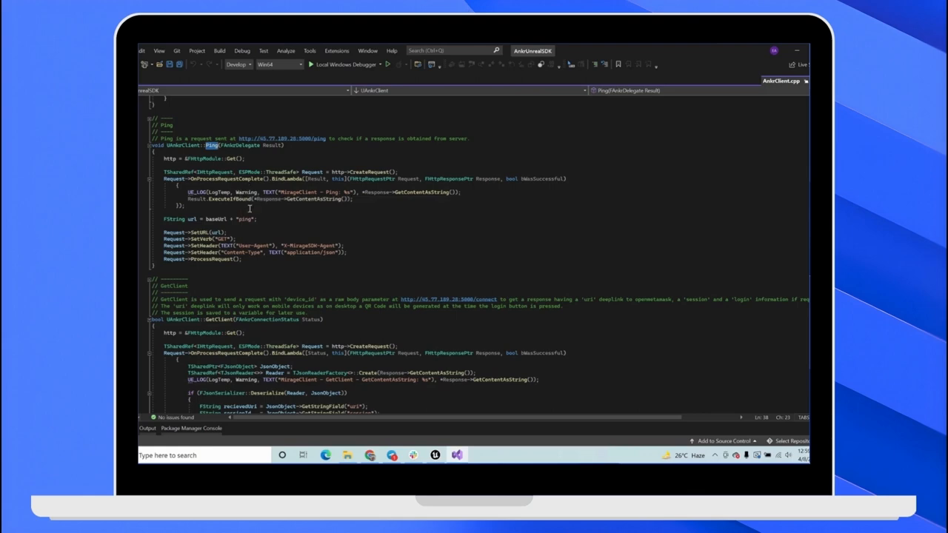
scroll(down, 3)
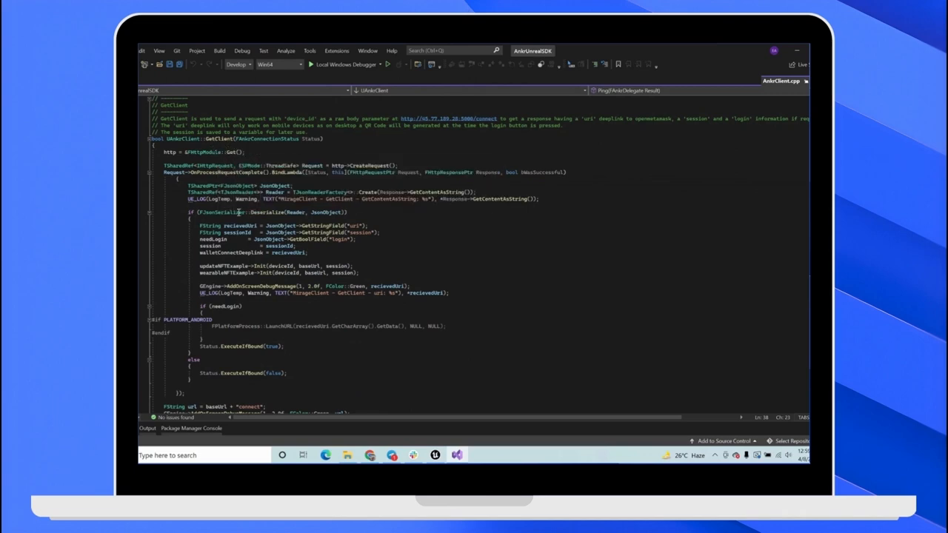
mouse_move(311, 236)
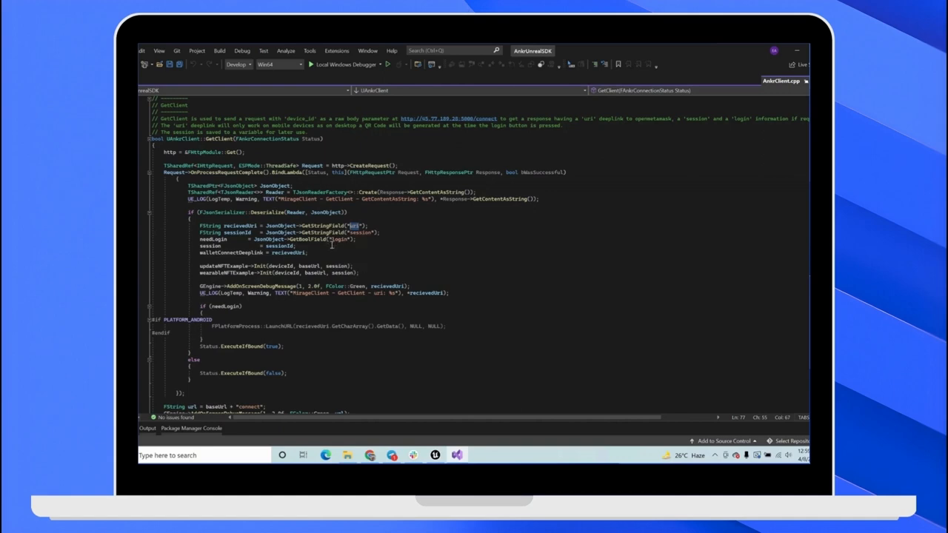
mouse_move(292, 252)
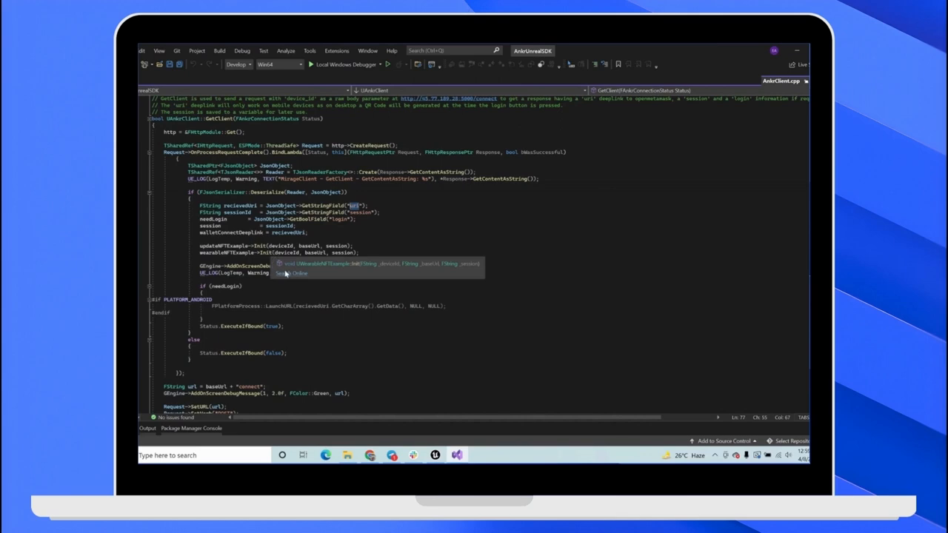
mouse_move(300, 282)
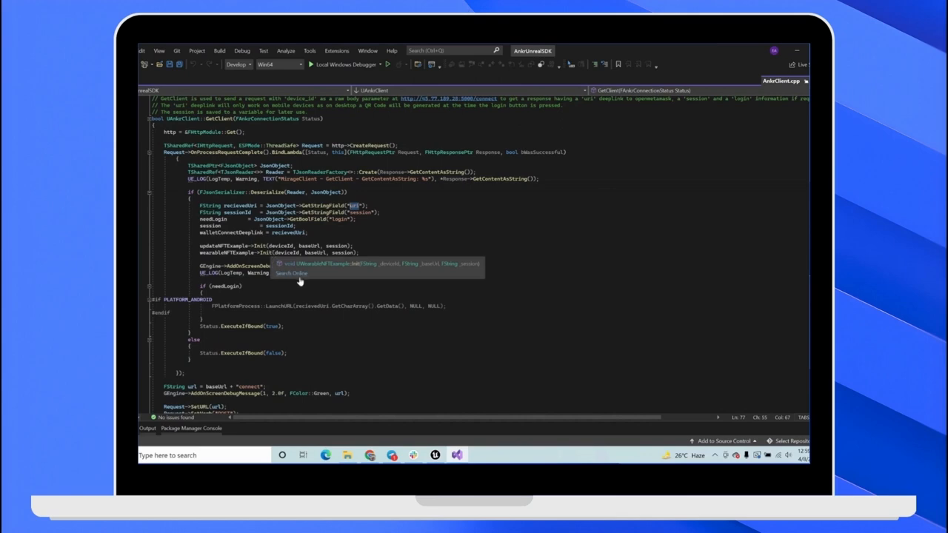
scroll(down, 3)
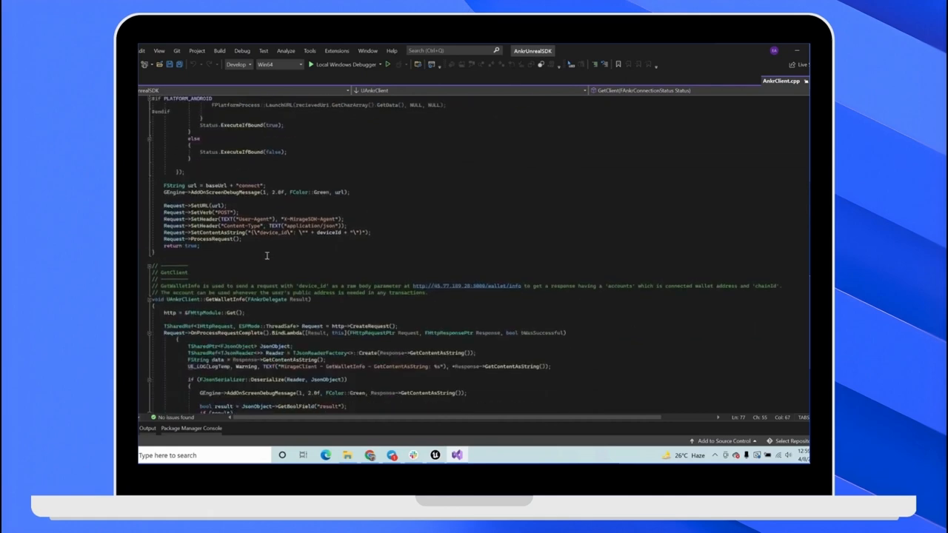
scroll(down, 3)
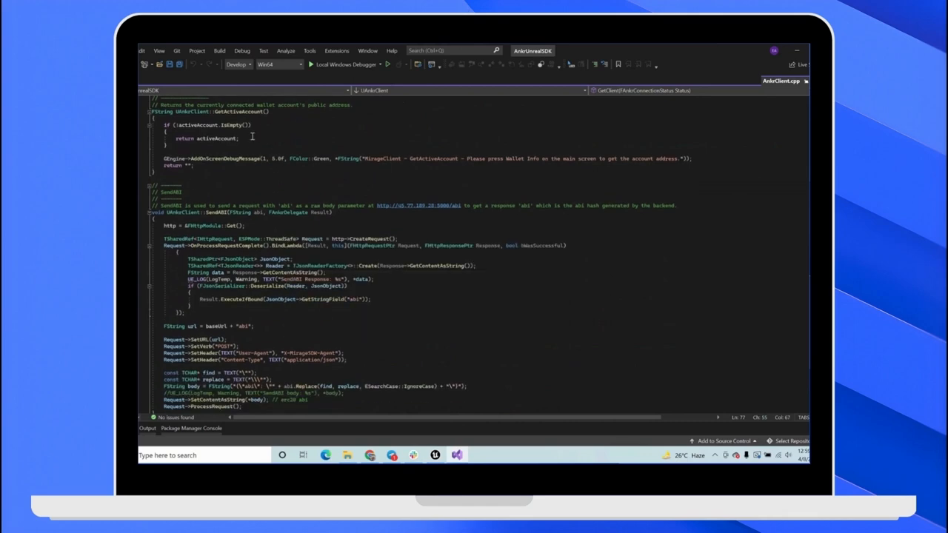
mouse_move(243, 146)
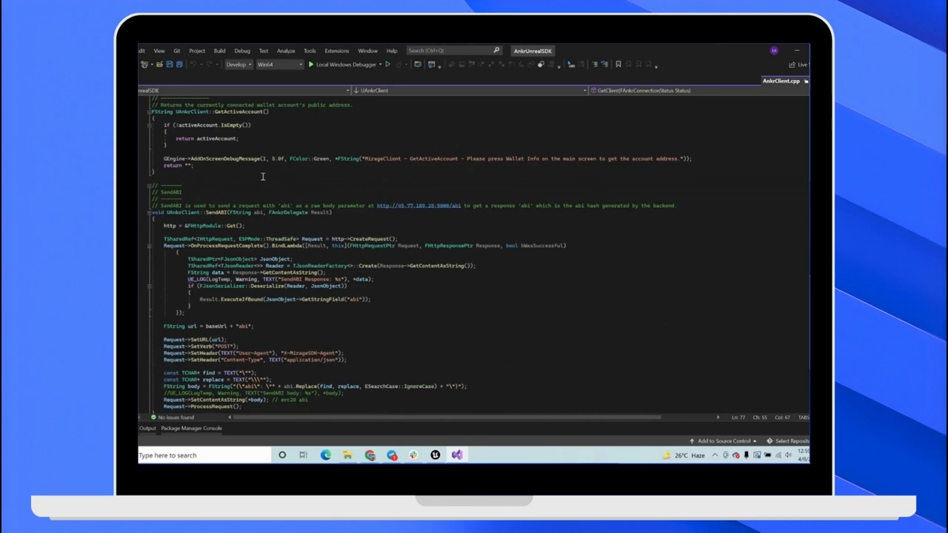
scroll(down, 3)
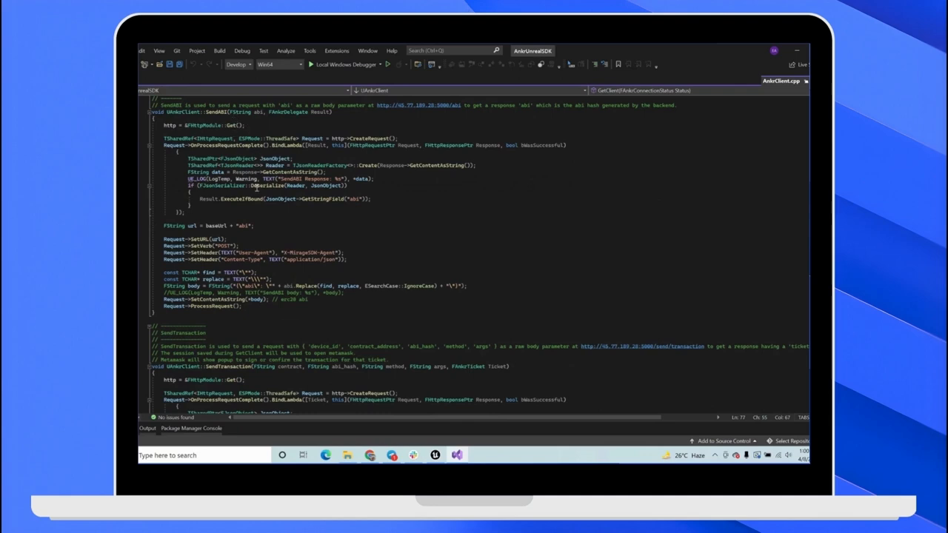
scroll(down, 3)
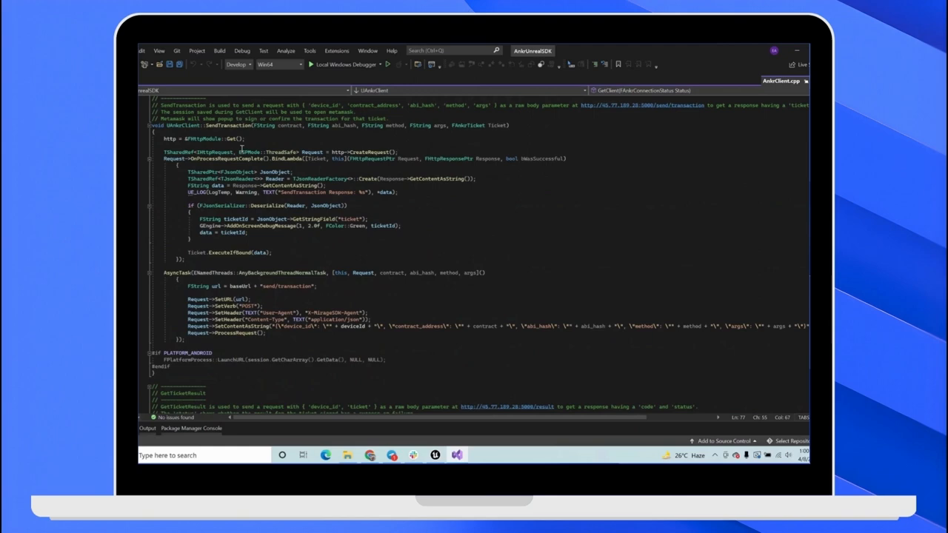
mouse_move(249, 158)
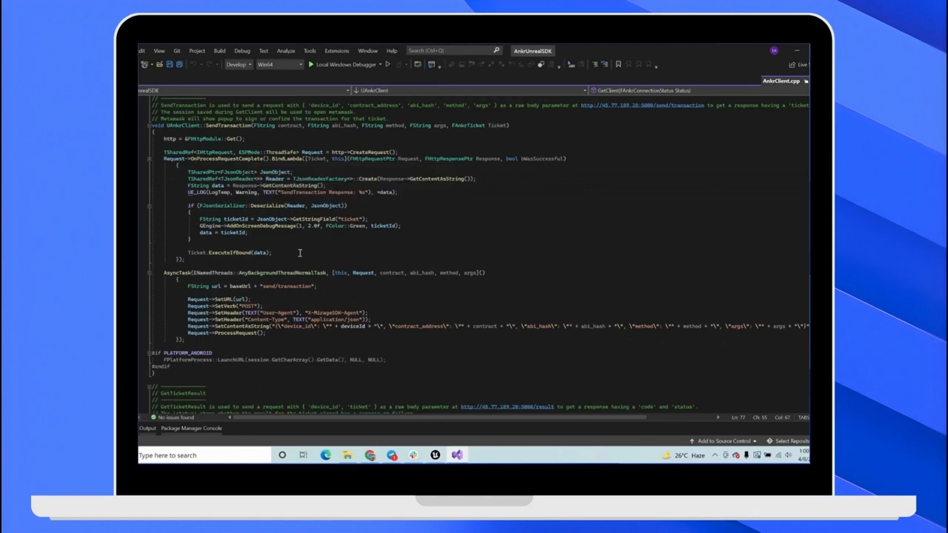
scroll(down, 3)
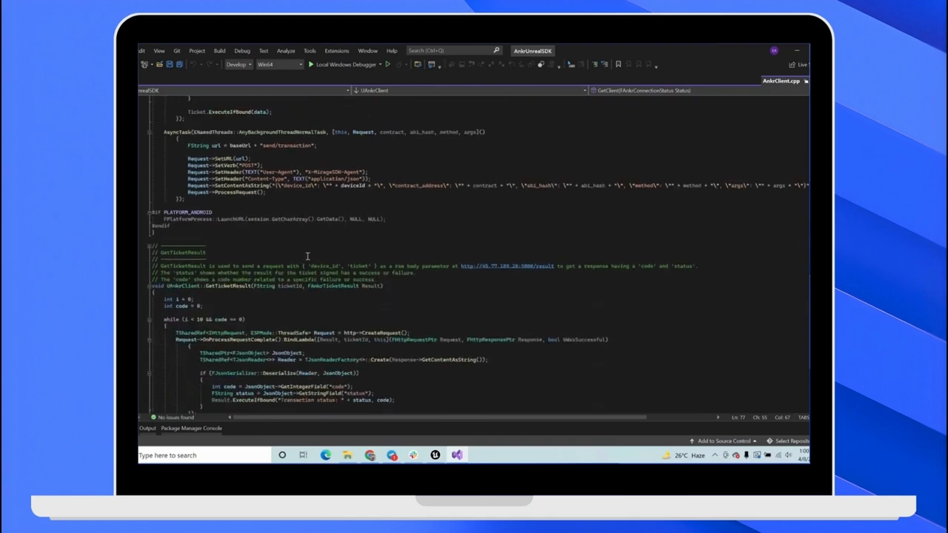
scroll(down, 3)
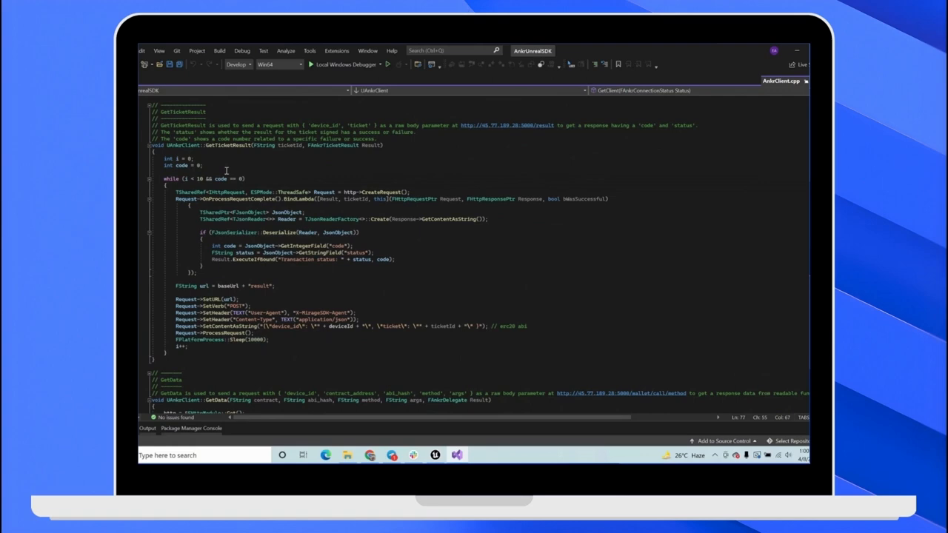
scroll(down, 3)
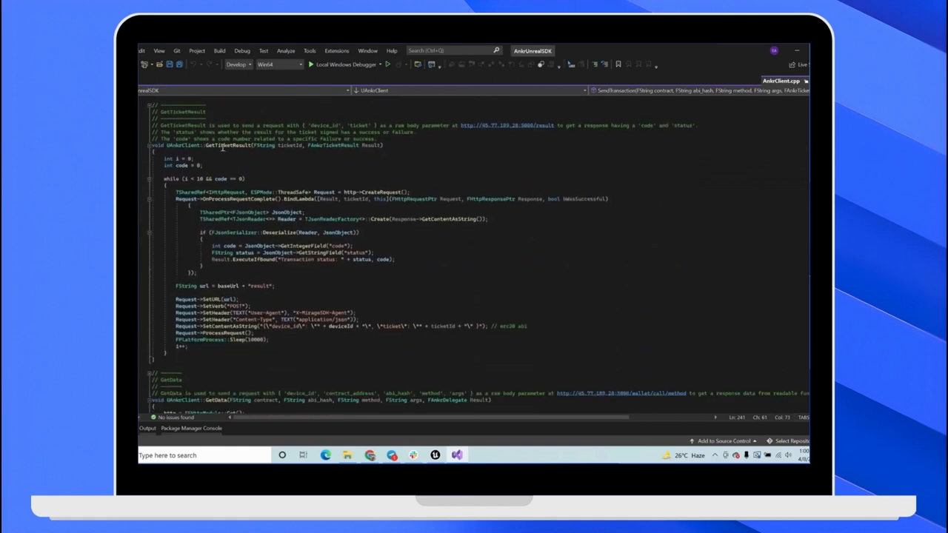
mouse_move(222, 145)
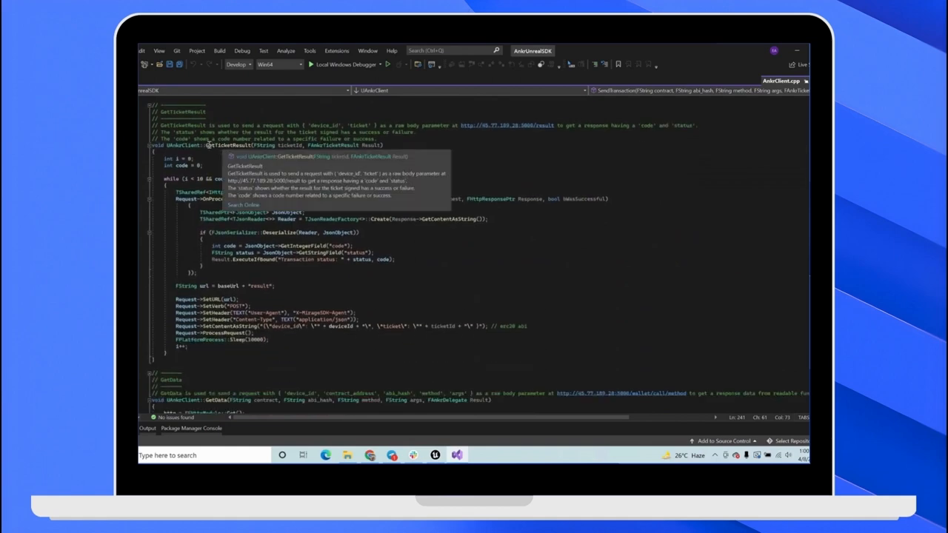
mouse_move(268, 258)
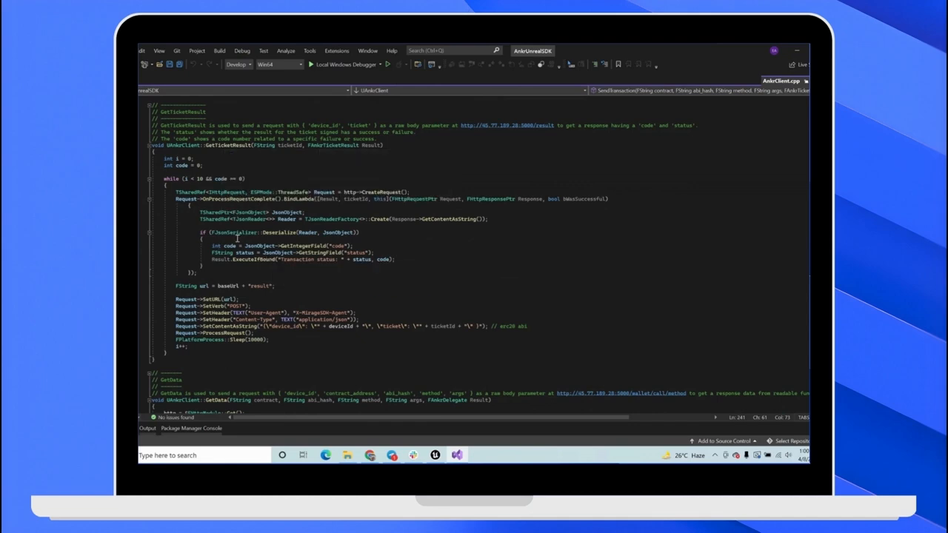
mouse_move(288, 278)
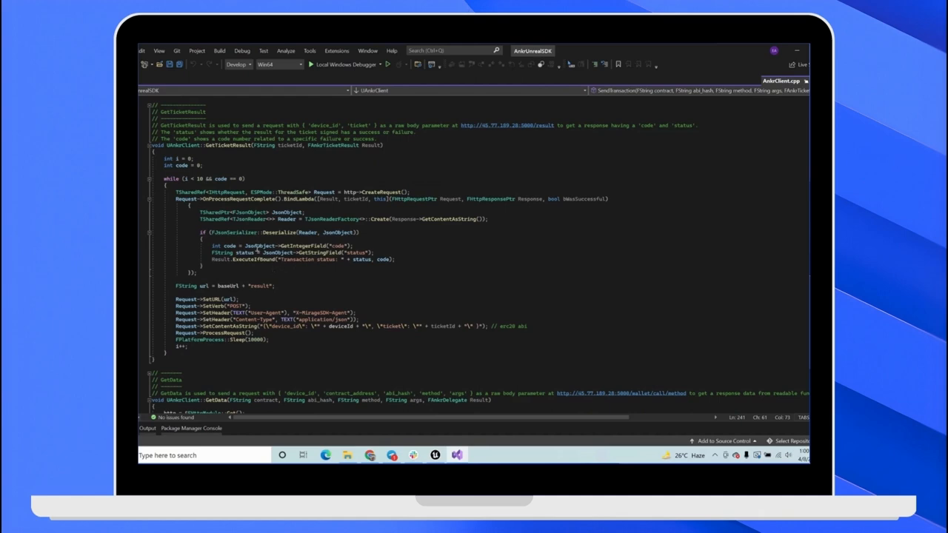
scroll(down, 3)
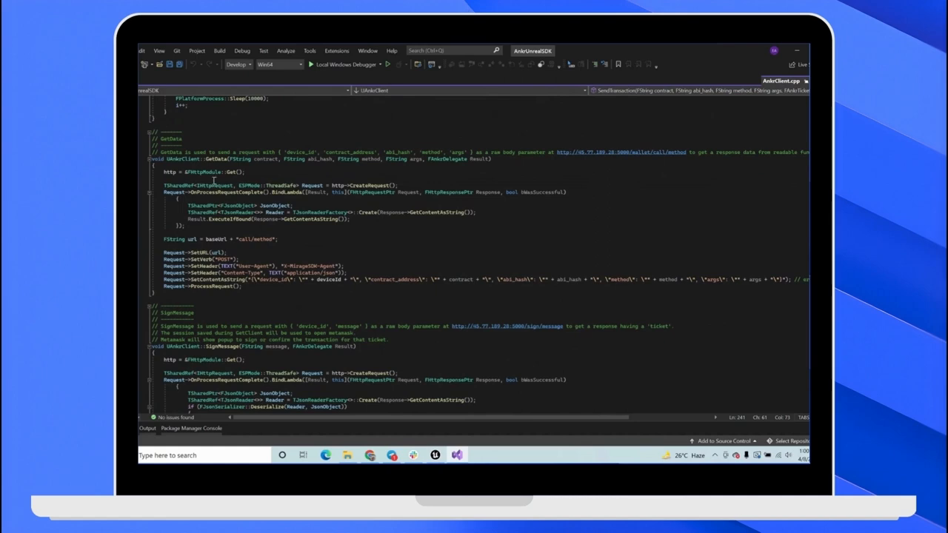
mouse_move(221, 185)
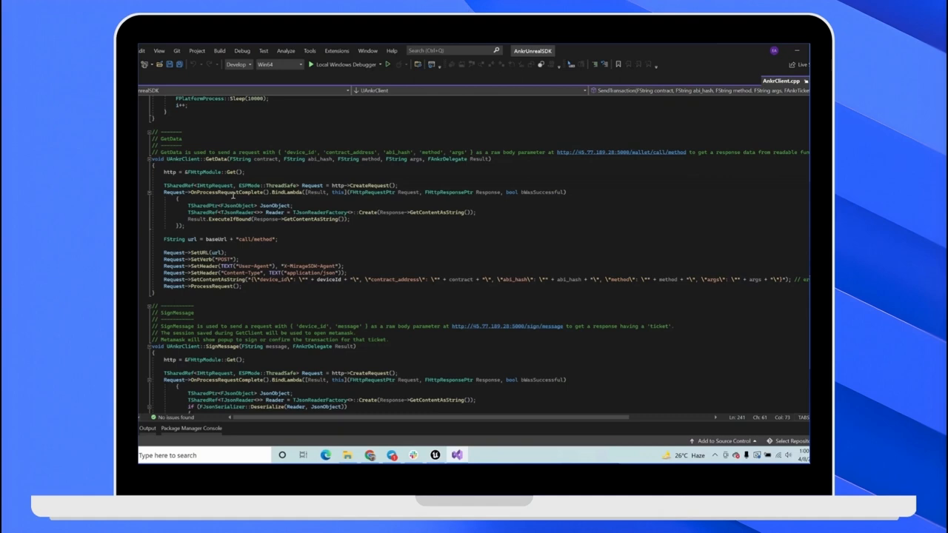
- Read through the SignMessage, GetSignature and VerifyMessage functions in AnkrClient.cpp
scroll(down, 3)
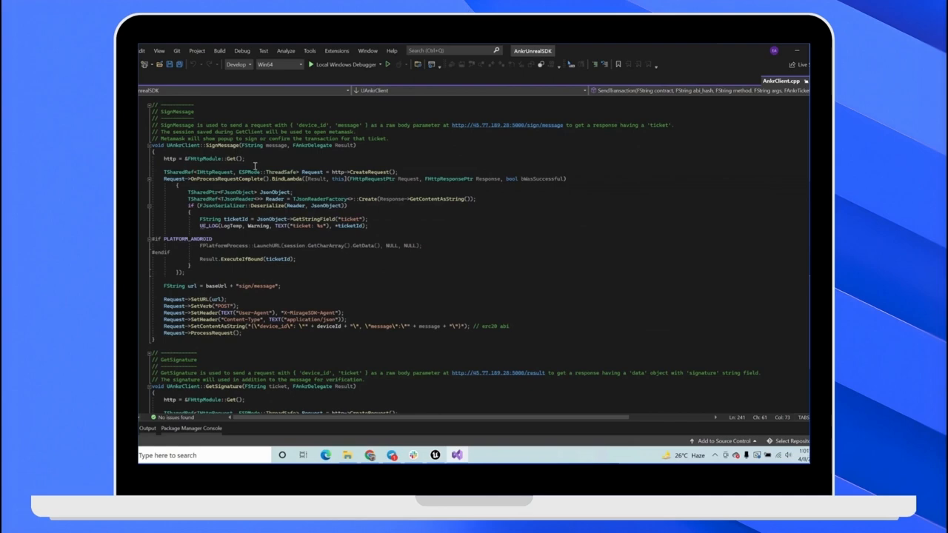
mouse_move(299, 199)
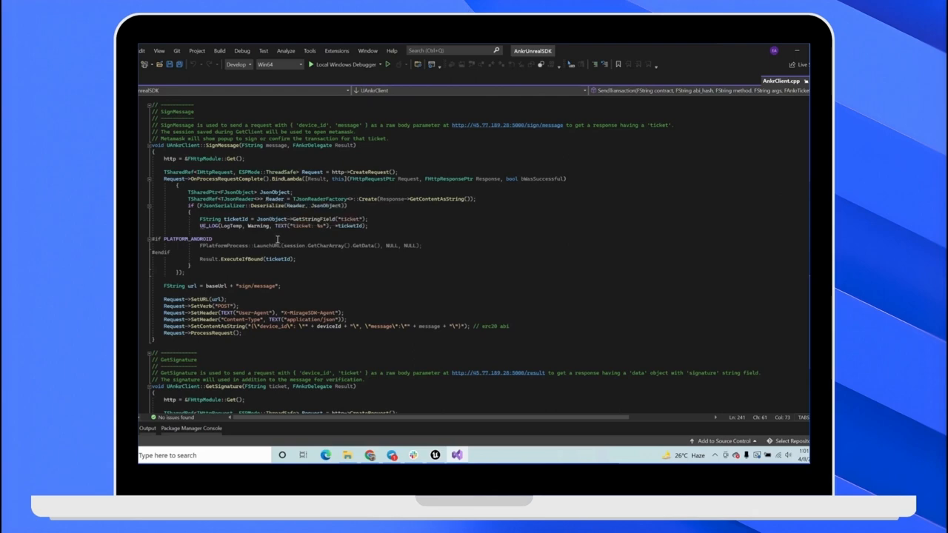
mouse_move(319, 234)
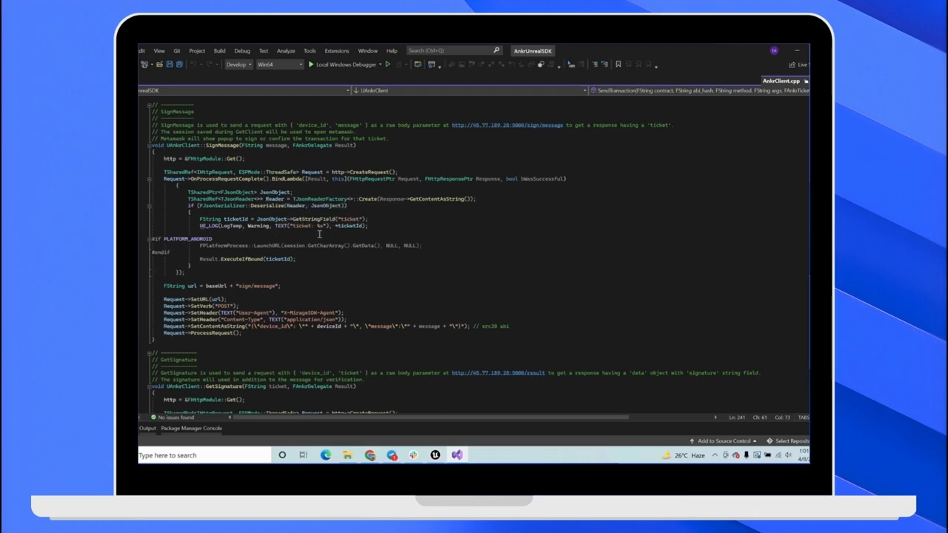
scroll(down, 3)
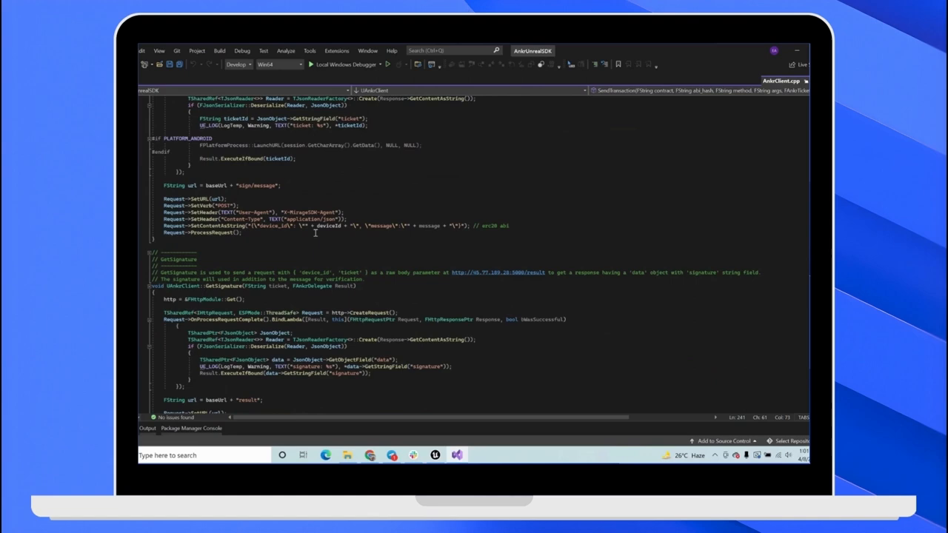
scroll(down, 3)
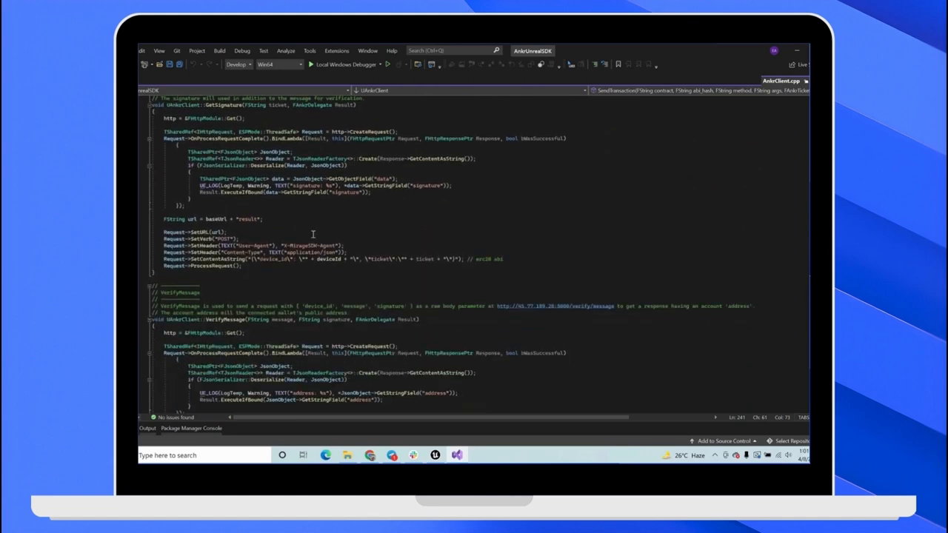
mouse_move(296, 177)
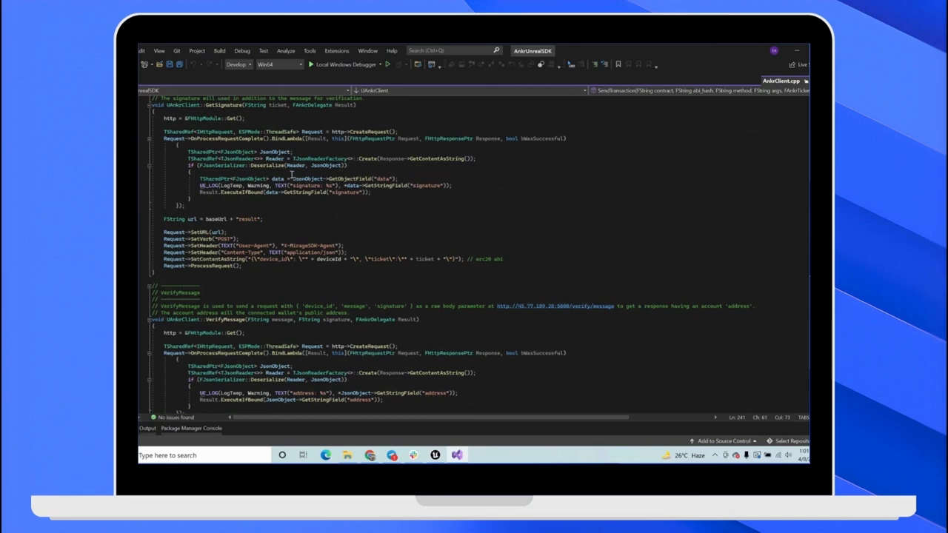
mouse_move(346, 191)
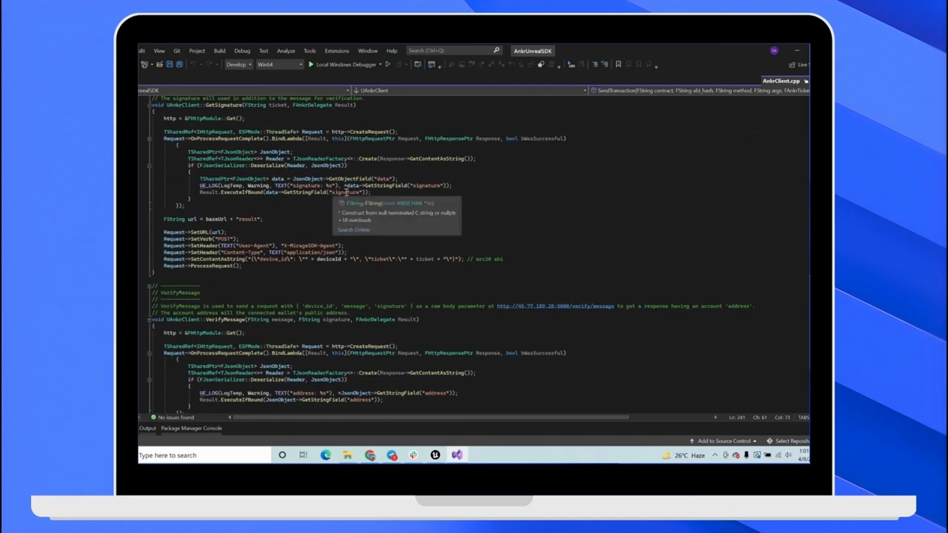
mouse_move(260, 202)
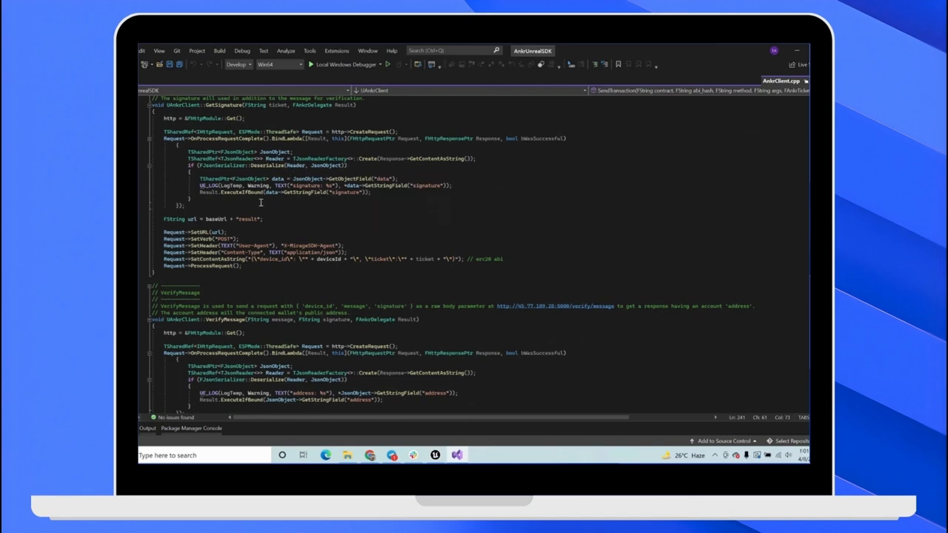
scroll(down, 3)
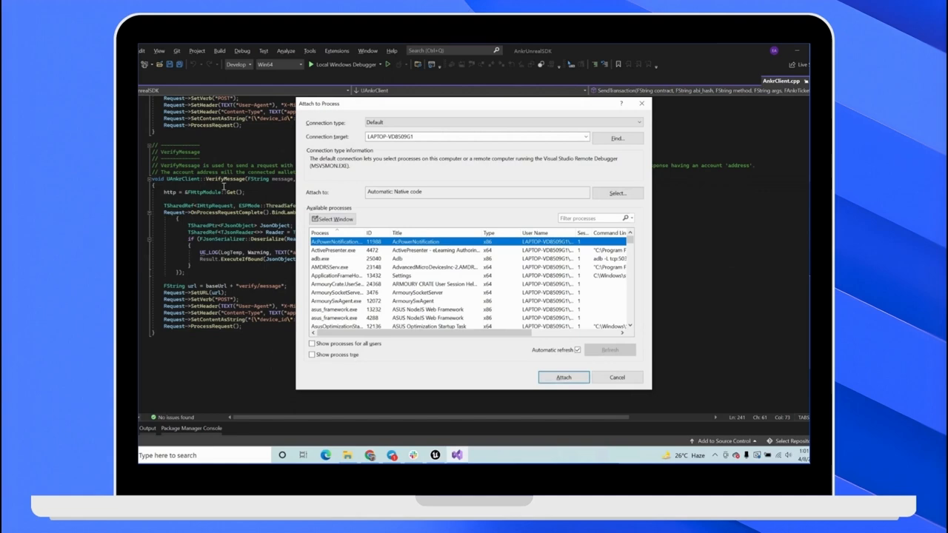
- Cancel the Attach to Process dialog without attaching the debugger
click(616, 376)
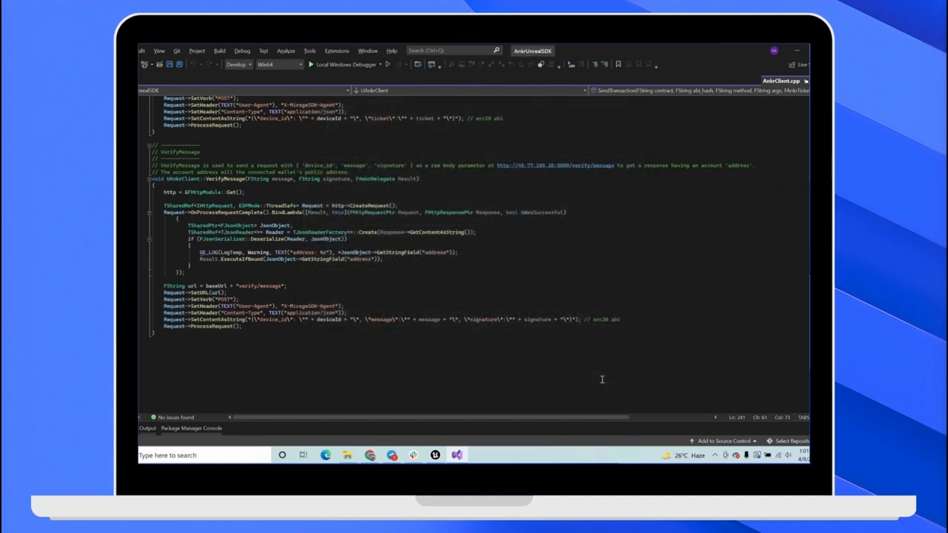
mouse_move(624, 376)
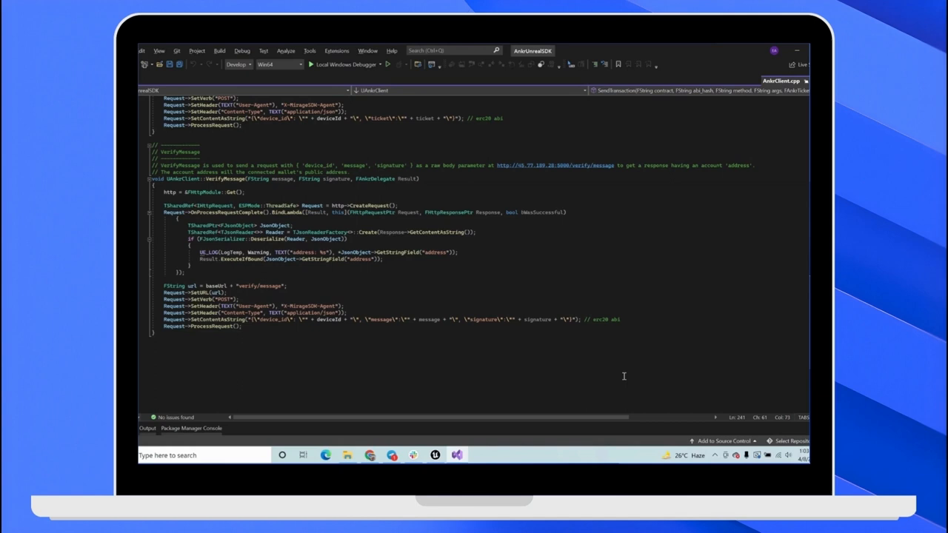
mouse_move(186, 368)
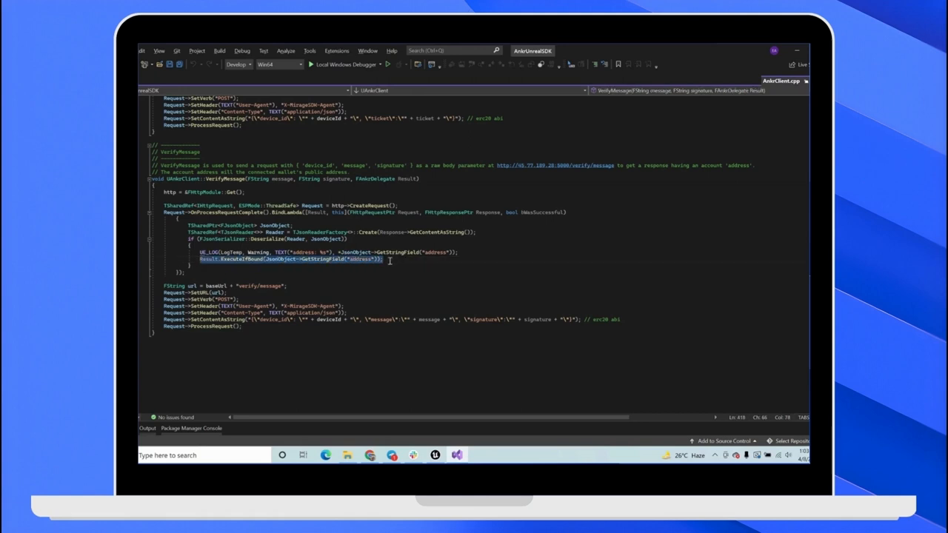
mouse_move(621, 376)
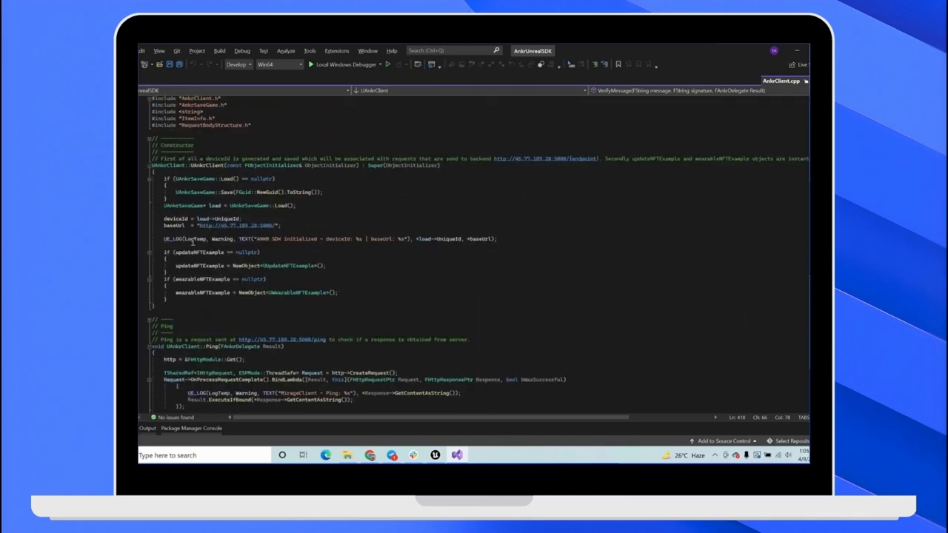
double_click(237, 225)
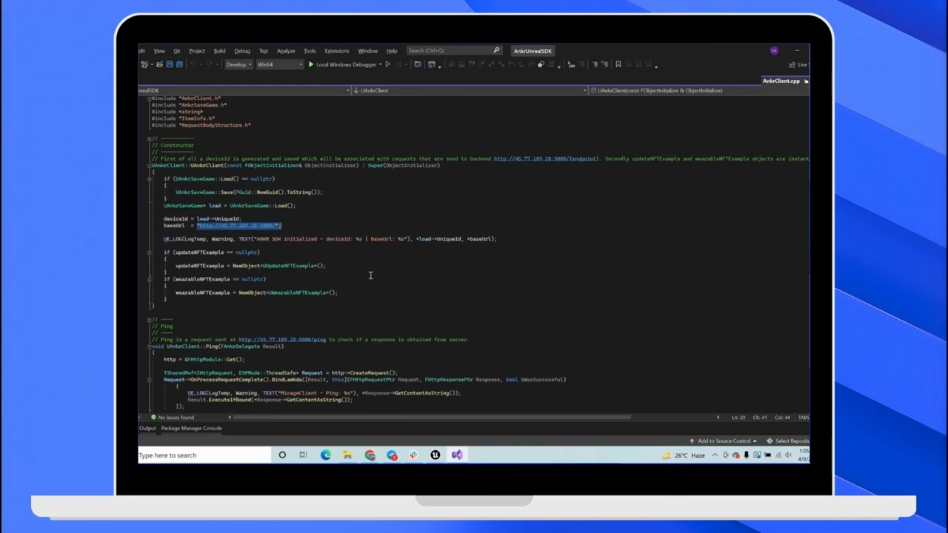
scroll(down, 3)
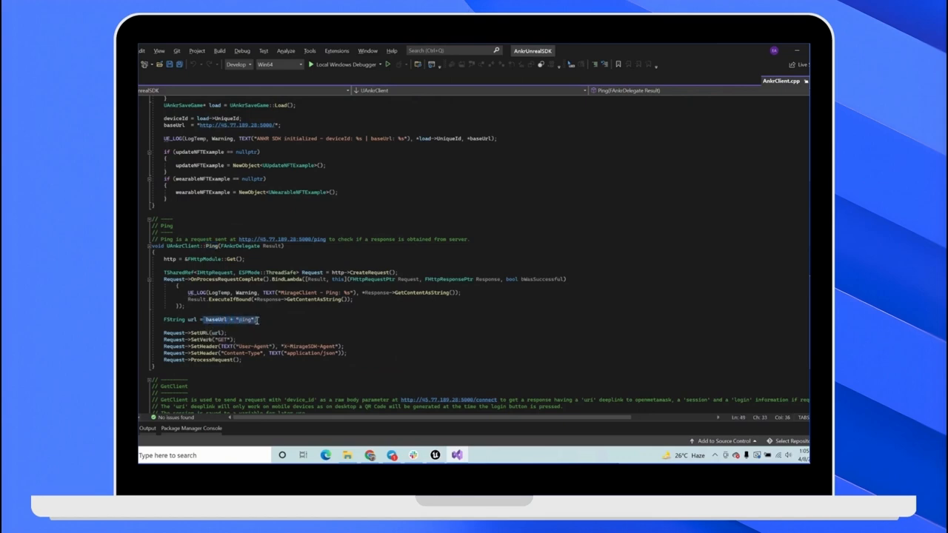
scroll(down, 3)
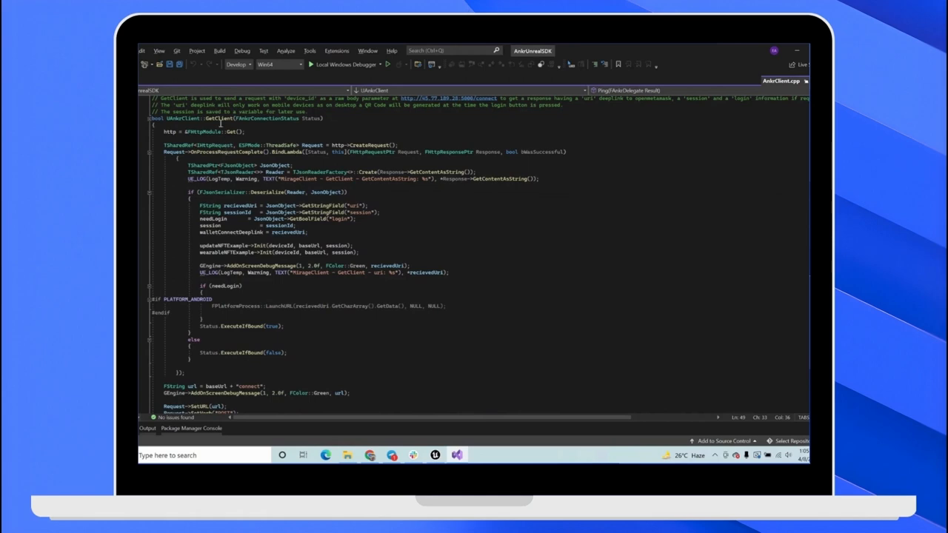
scroll(down, 3)
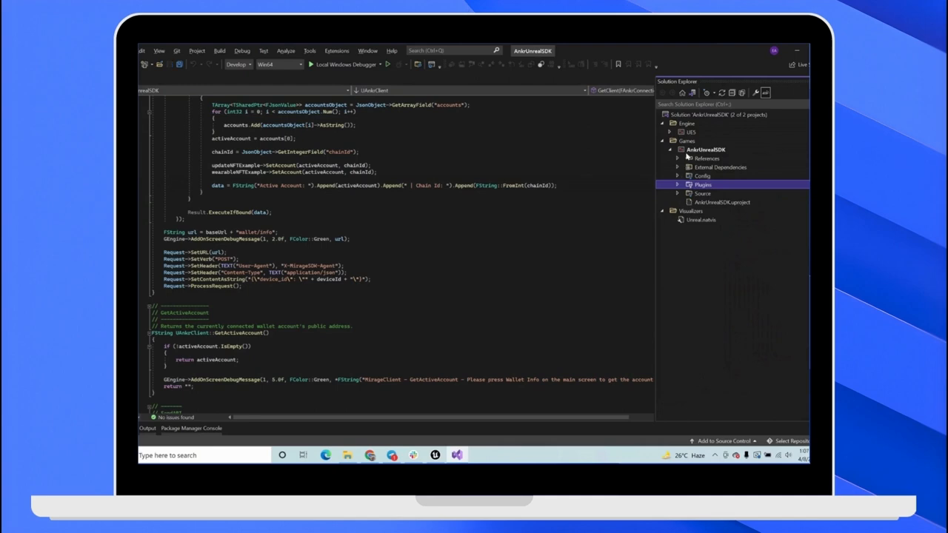
- Expand the game project's Source folder in Solution Explorer
click(676, 193)
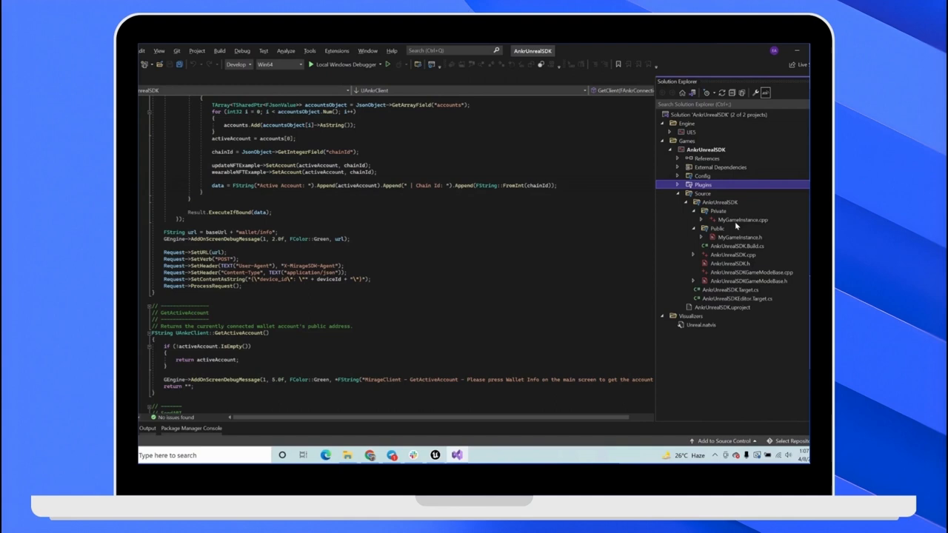
mouse_move(747, 223)
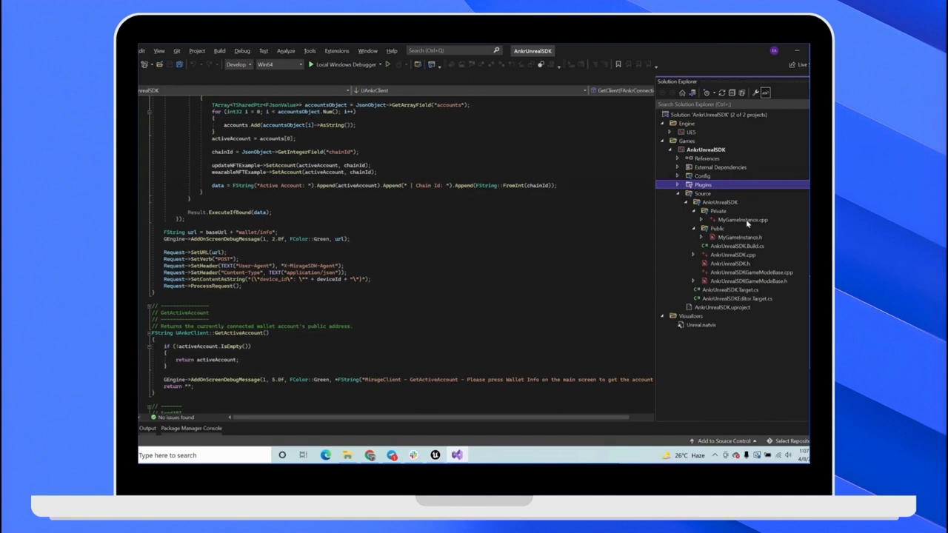
mouse_move(742, 223)
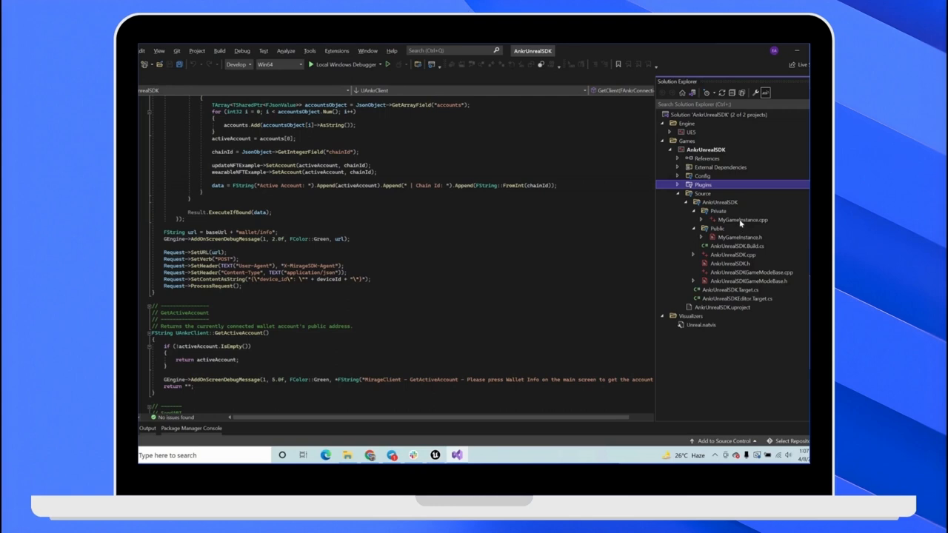
mouse_move(735, 226)
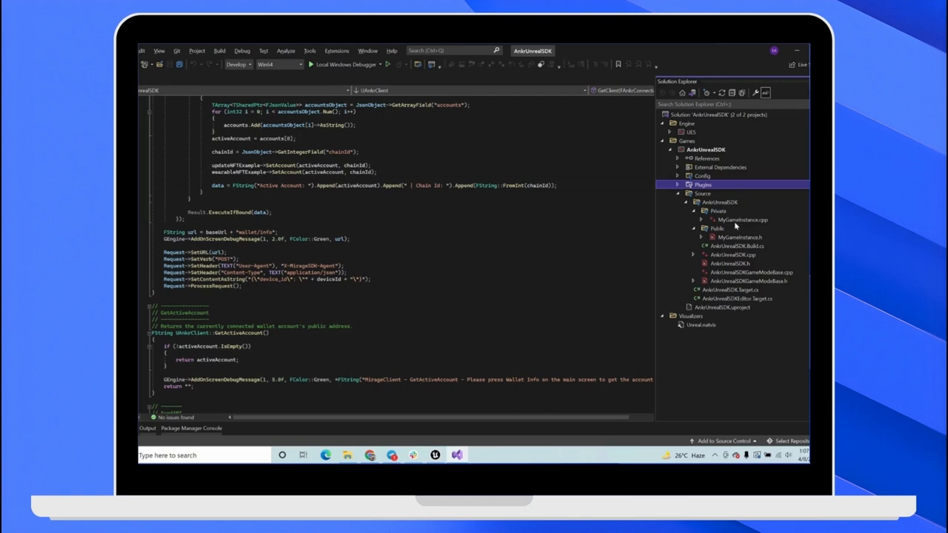
mouse_move(747, 226)
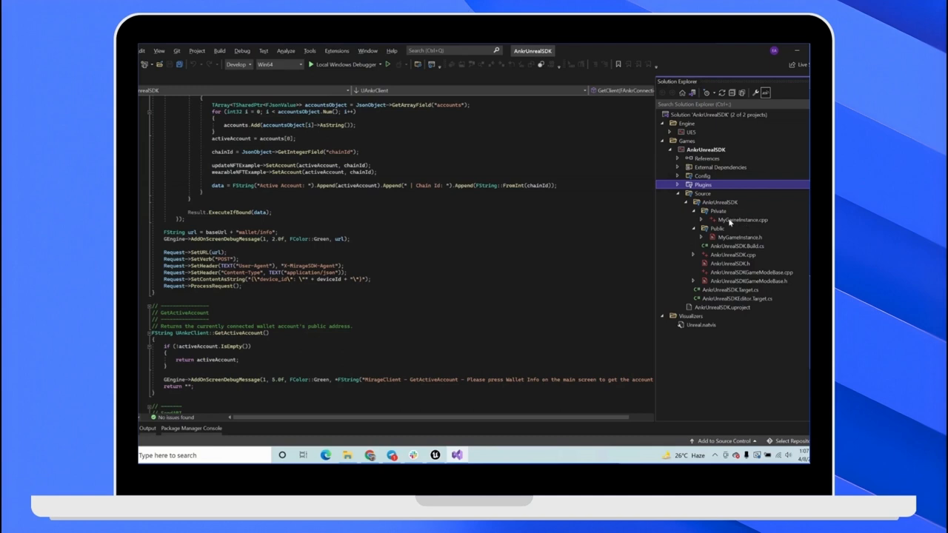
mouse_move(747, 222)
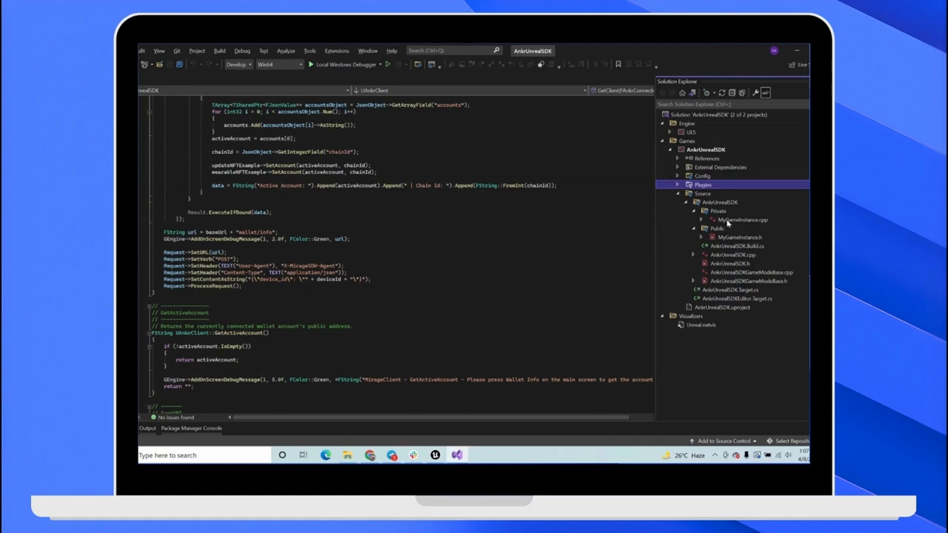
mouse_move(738, 239)
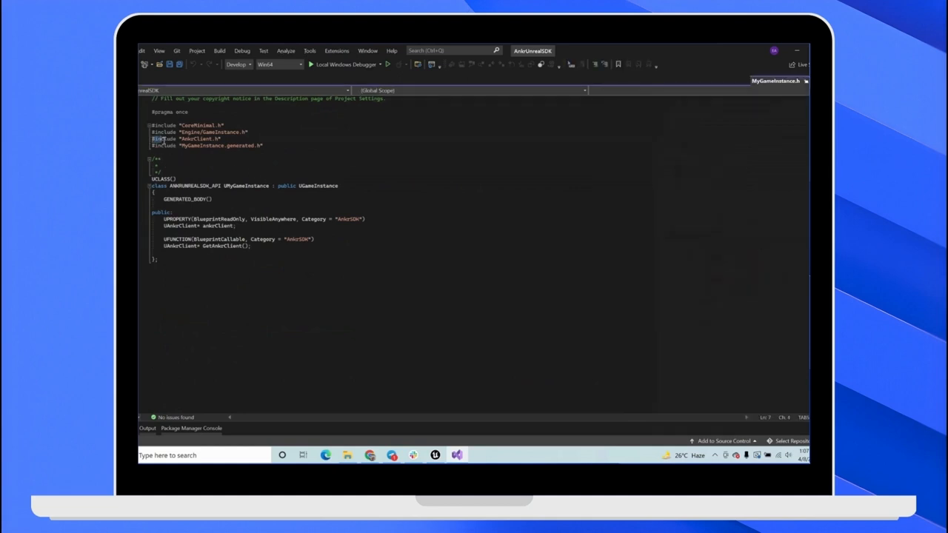
- Highlight the AnkrClient.h include line in MyGameInstance.h
triple_click(185, 139)
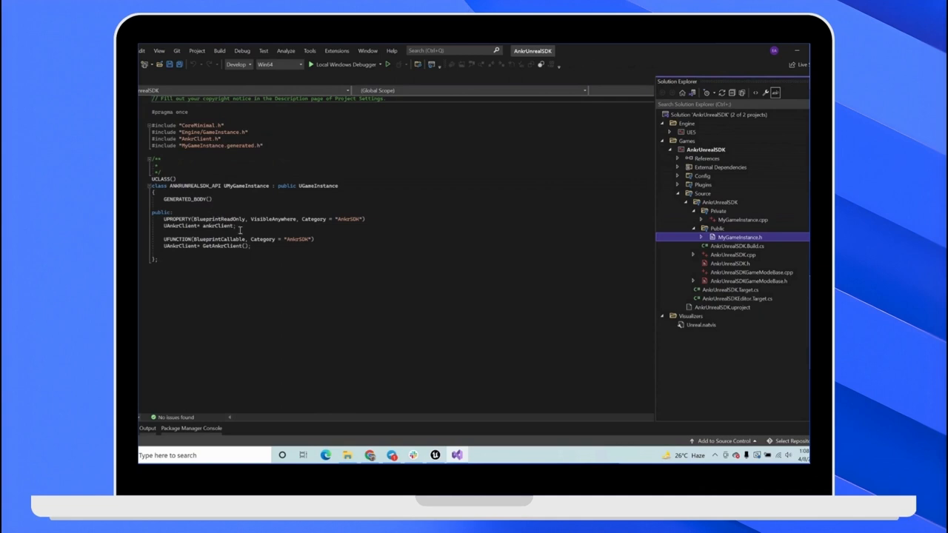
mouse_move(301, 233)
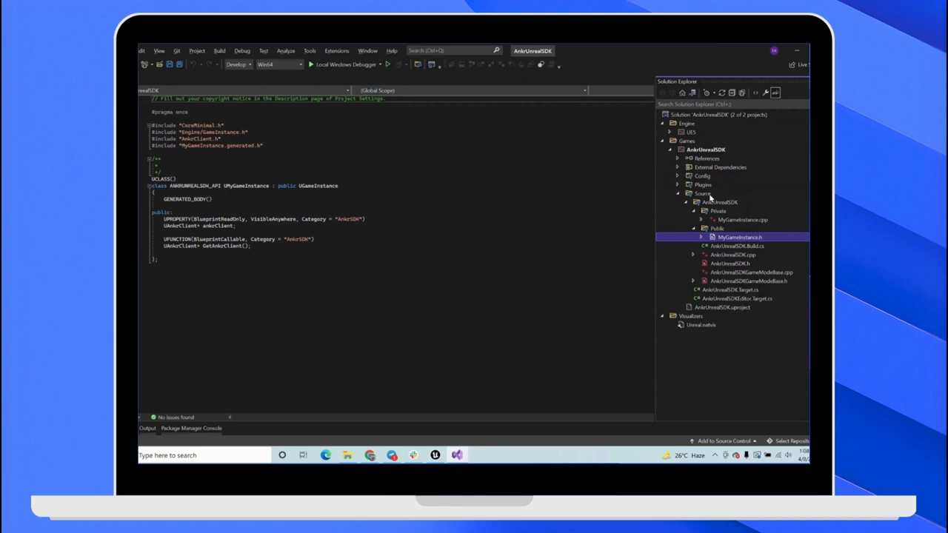
mouse_move(731, 226)
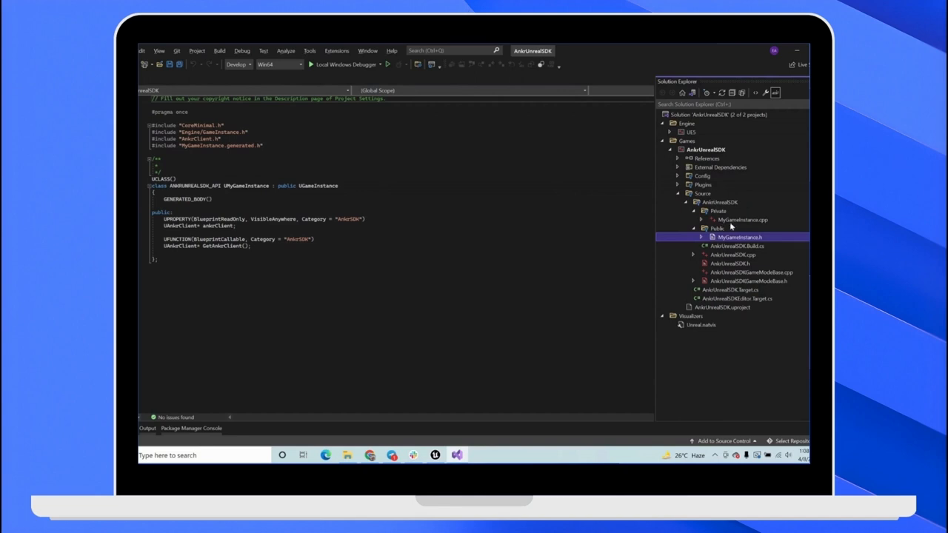
mouse_move(740, 253)
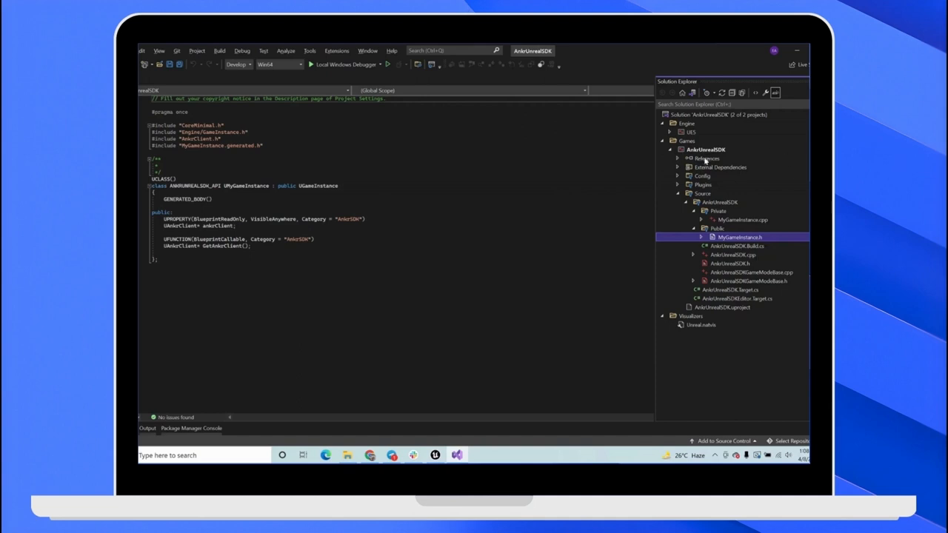
mouse_move(726, 250)
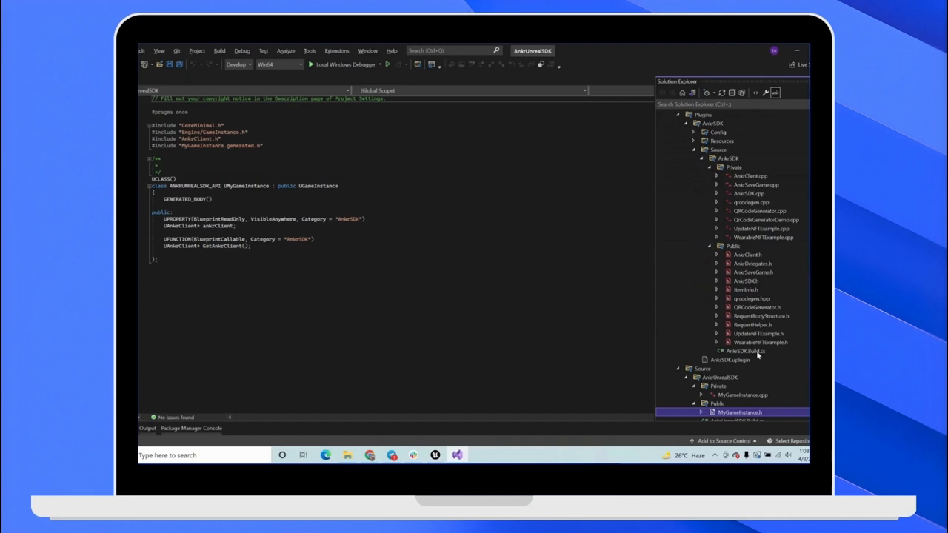
mouse_move(687, 119)
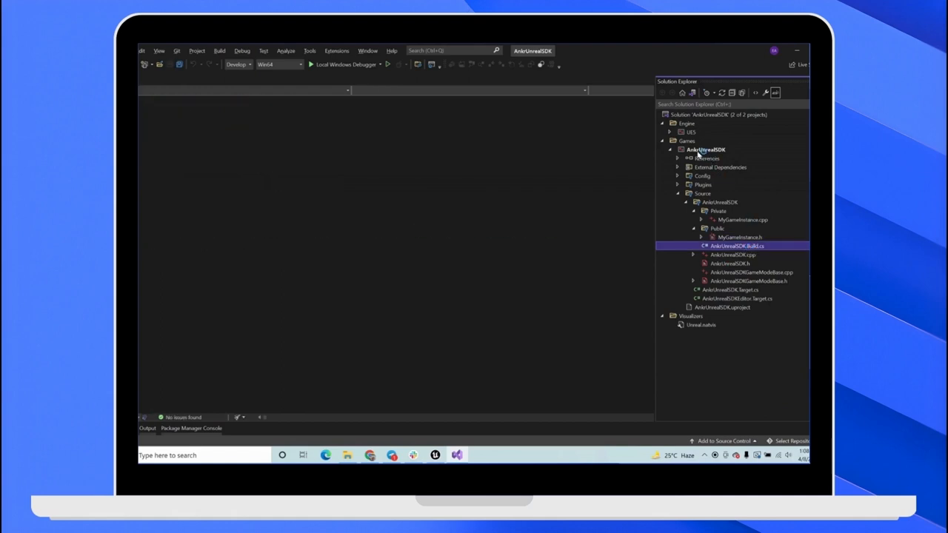
- Check AnkrSDK in AnkrUnrealSDK.Build.cs dependencies, then open MyGameInstance.cpp
double_click(734, 245)
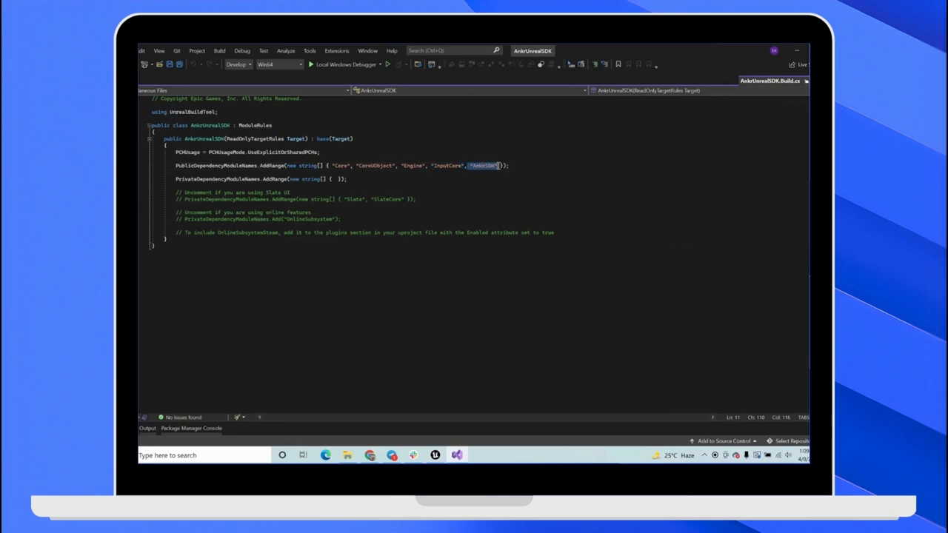
click(780, 64)
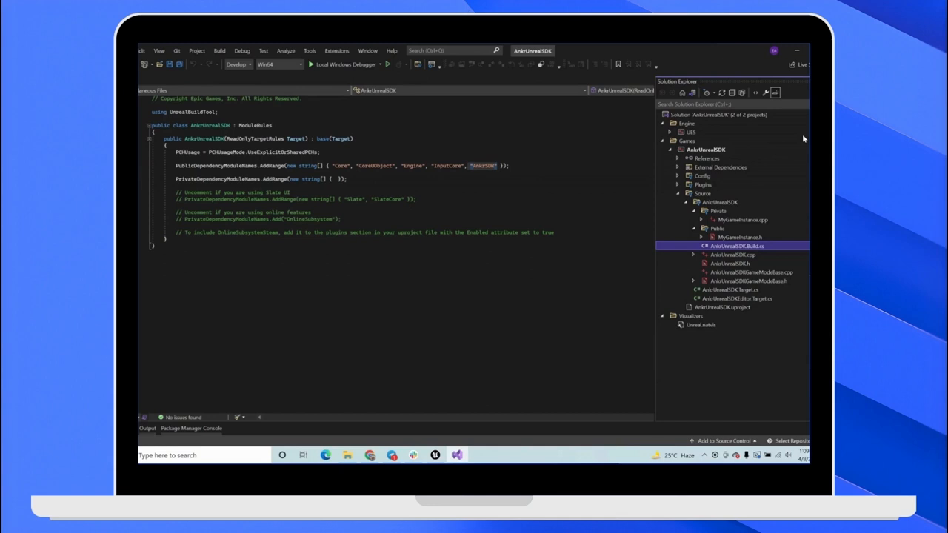
double_click(741, 219)
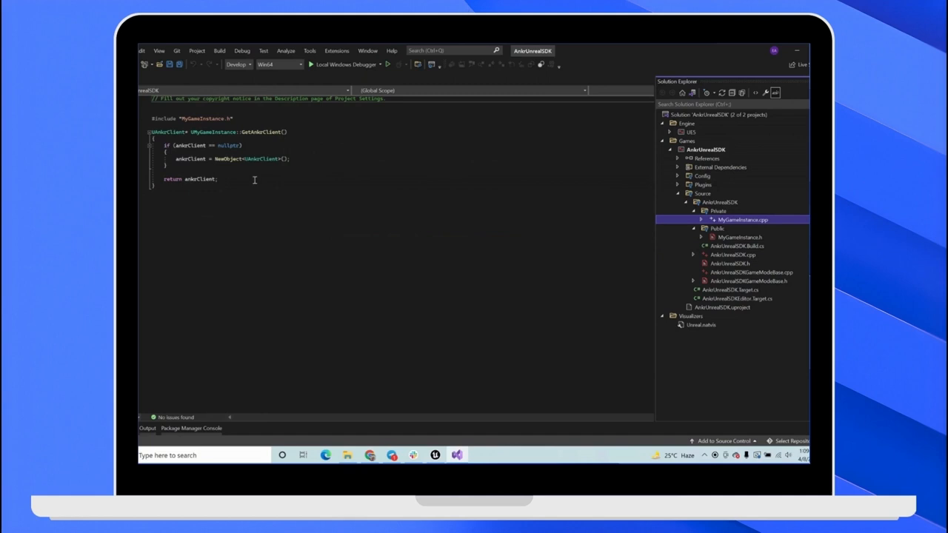
double_click(260, 131)
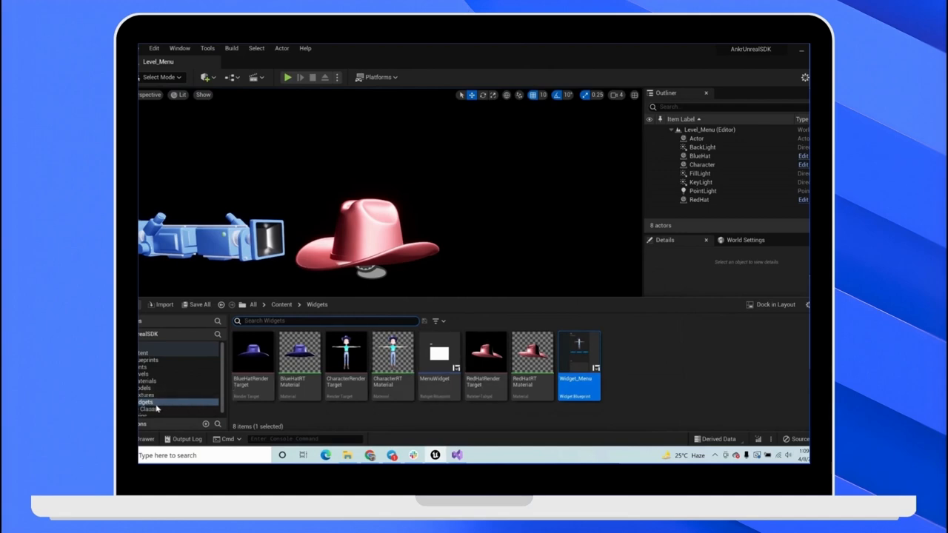
mouse_move(145, 368)
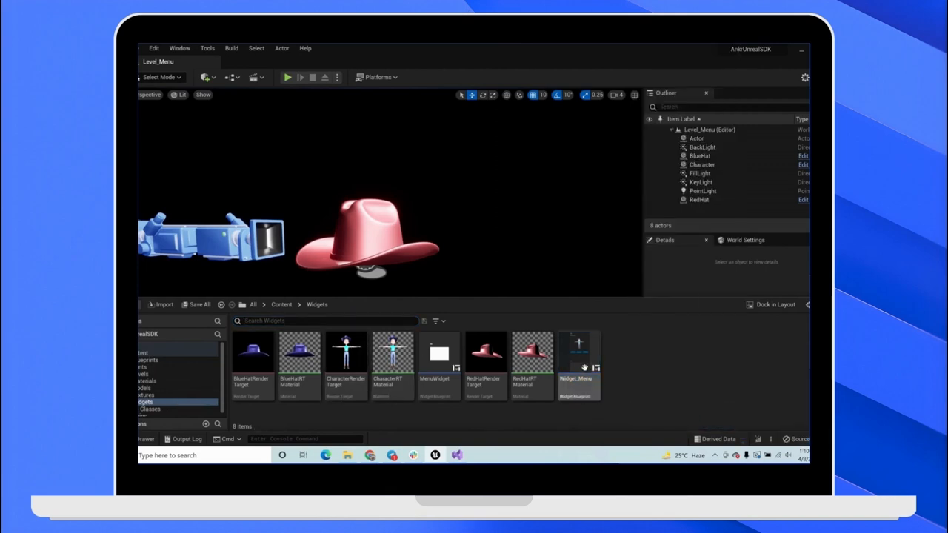
- Open the Widget_Menu widget blueprint from the Content Browser
double_click(578, 354)
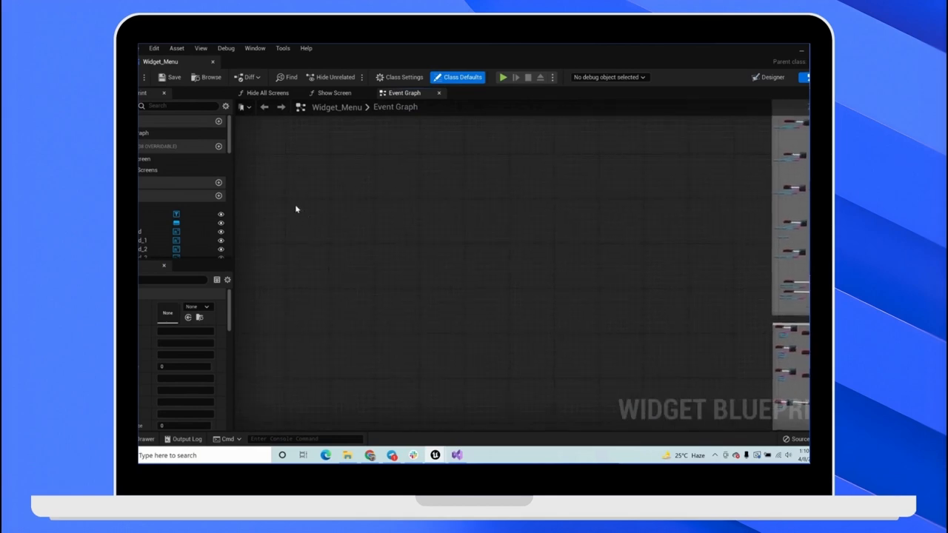
- Add a Get Game Instance node to Widget_Menu's Event Graph by searching 'getgame'
text(getgame)
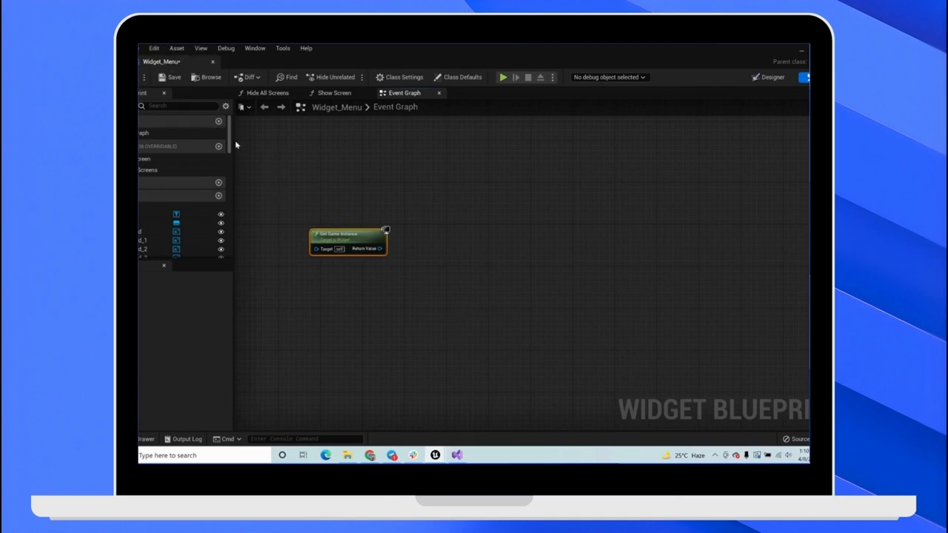
click(153, 48)
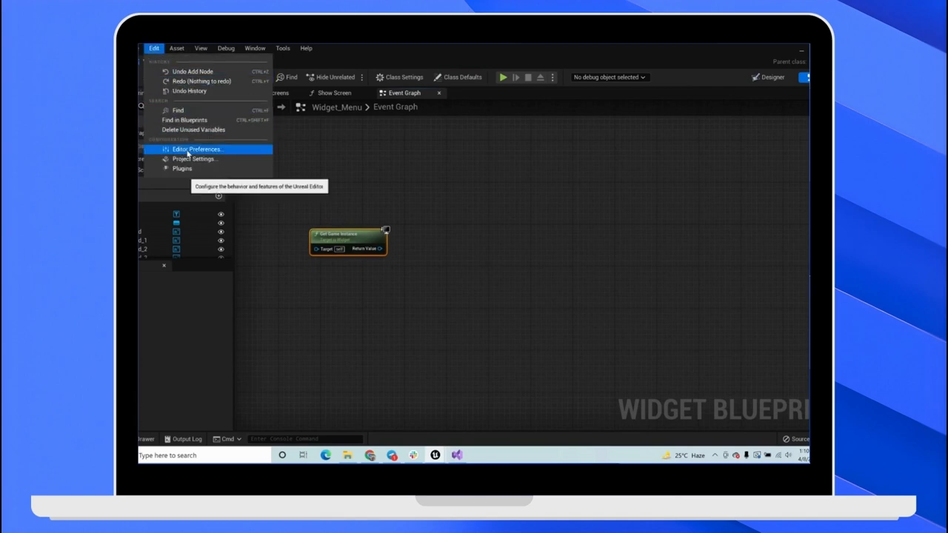
mouse_move(193, 158)
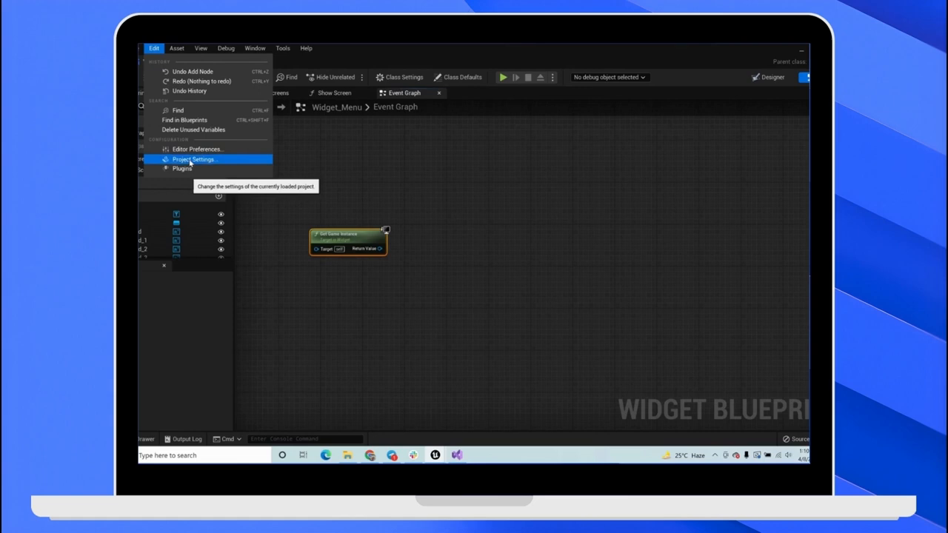
click(194, 159)
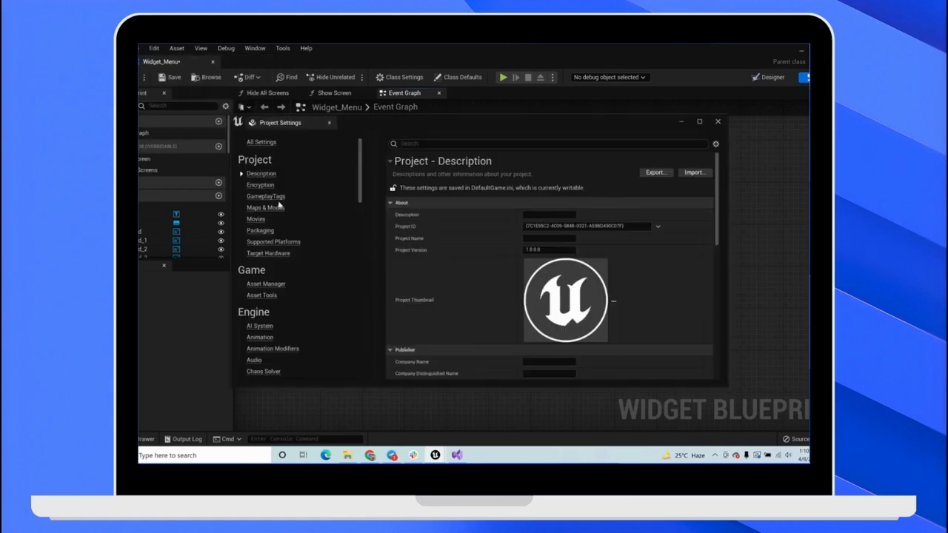
mouse_move(265, 207)
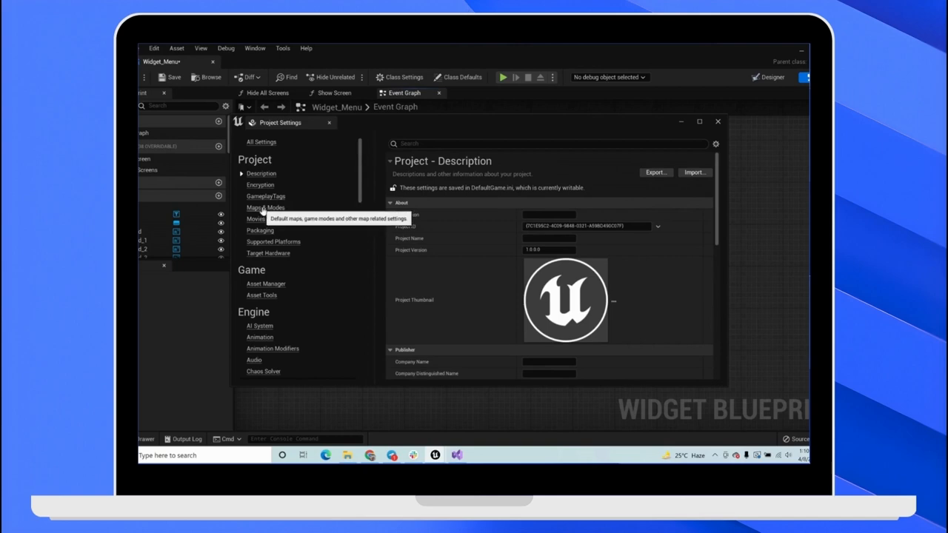
mouse_move(261, 217)
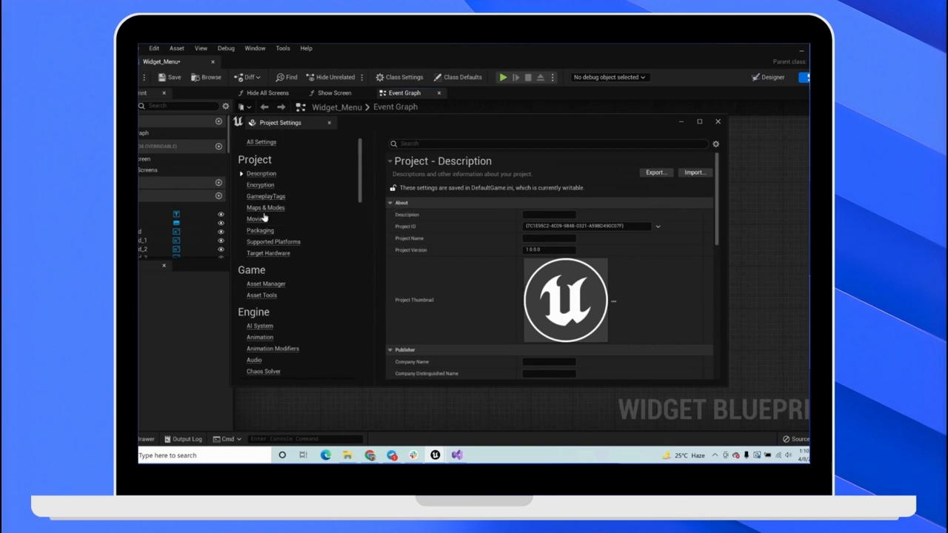
click(265, 207)
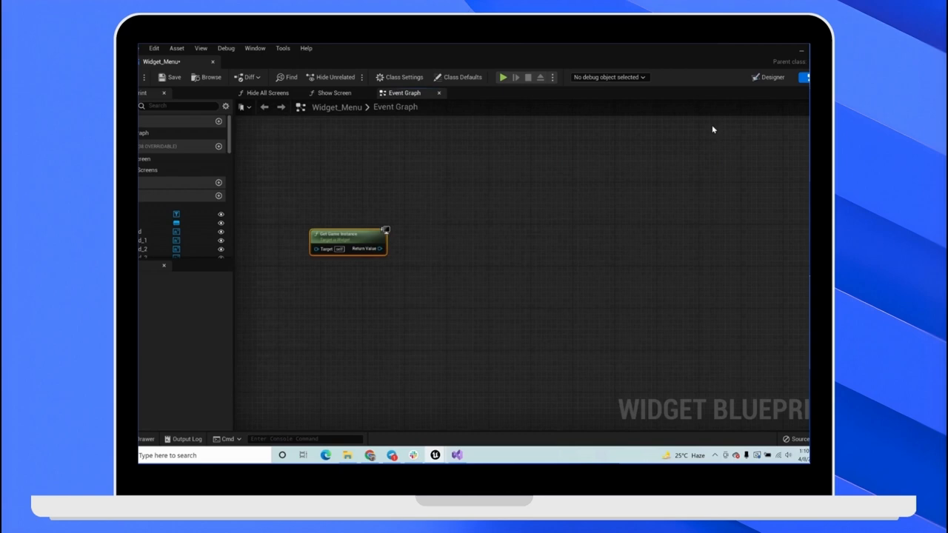
mouse_move(376, 249)
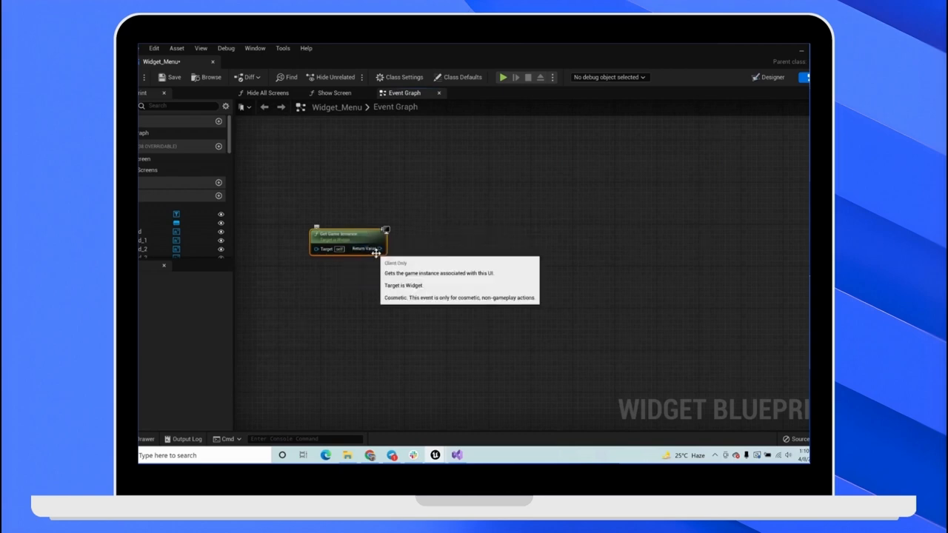
- Wire a Cast To MyGameInstance node to Get Game Instance's Return Value pin
drag(377, 249, 424, 252)
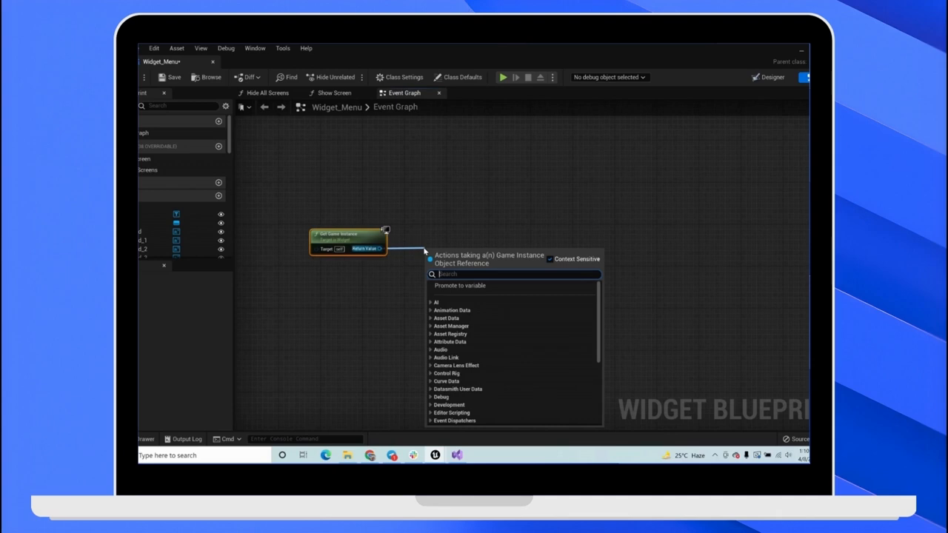
text(castto)
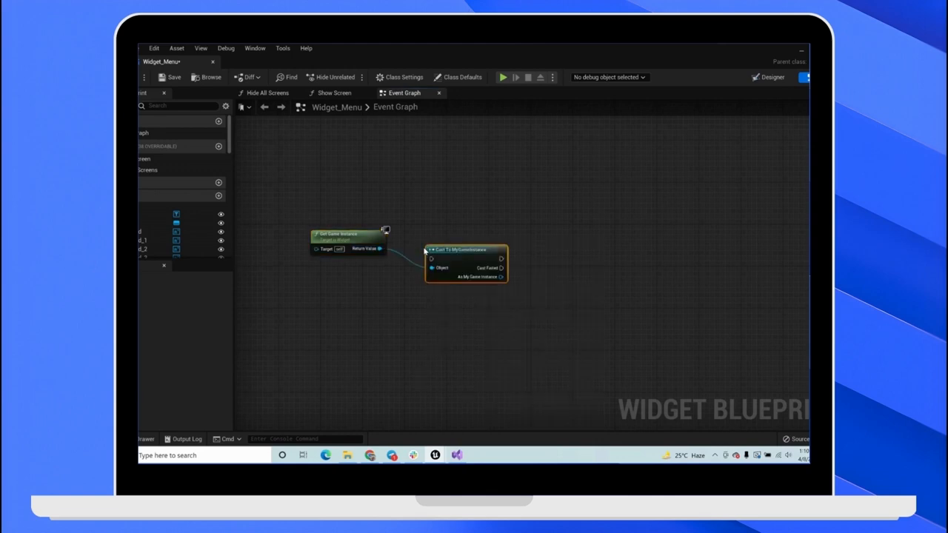
mouse_move(463, 250)
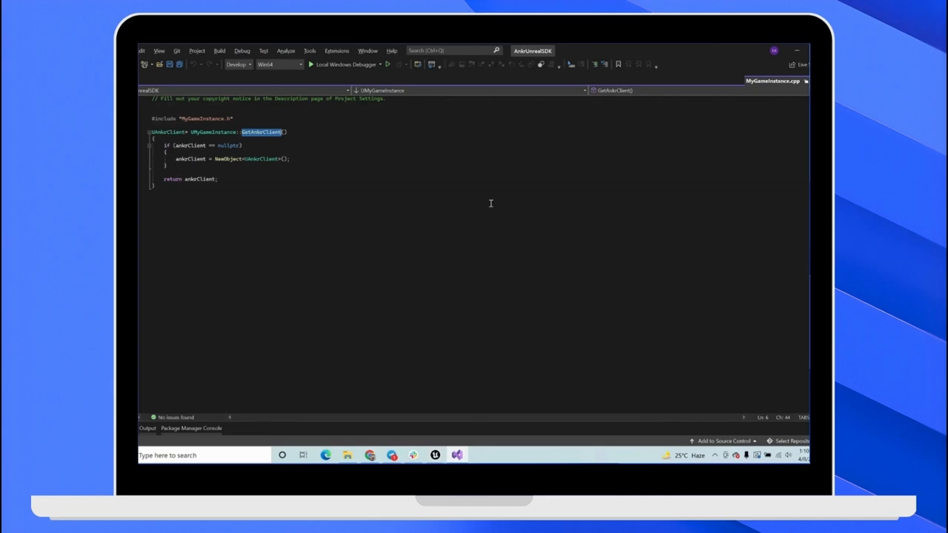
mouse_move(770, 80)
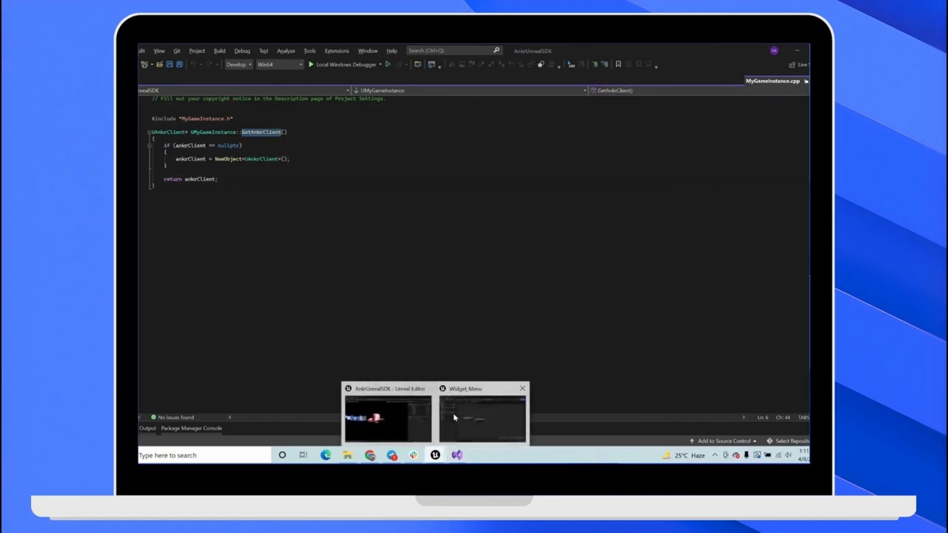
- Return to the Widget_Menu blueprint editor in Unreal Engine
click(483, 415)
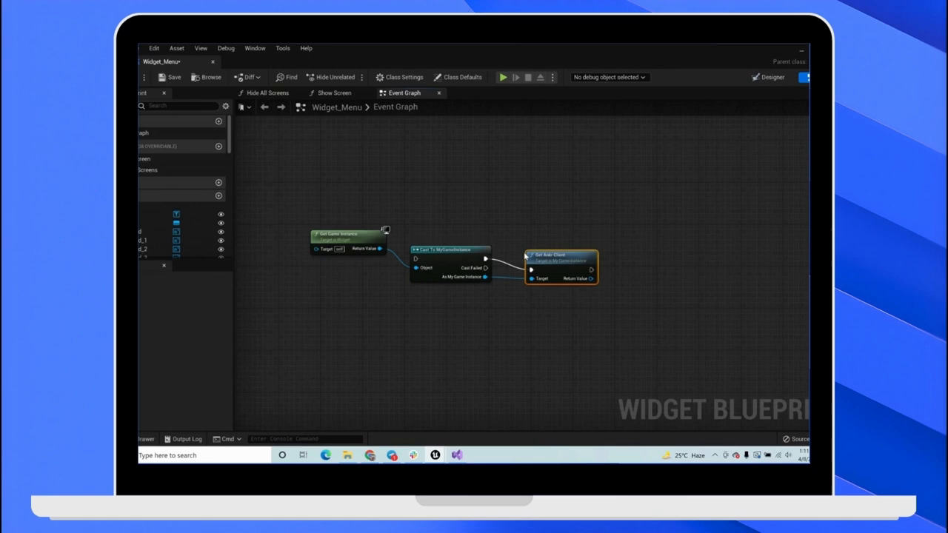
mouse_move(566, 245)
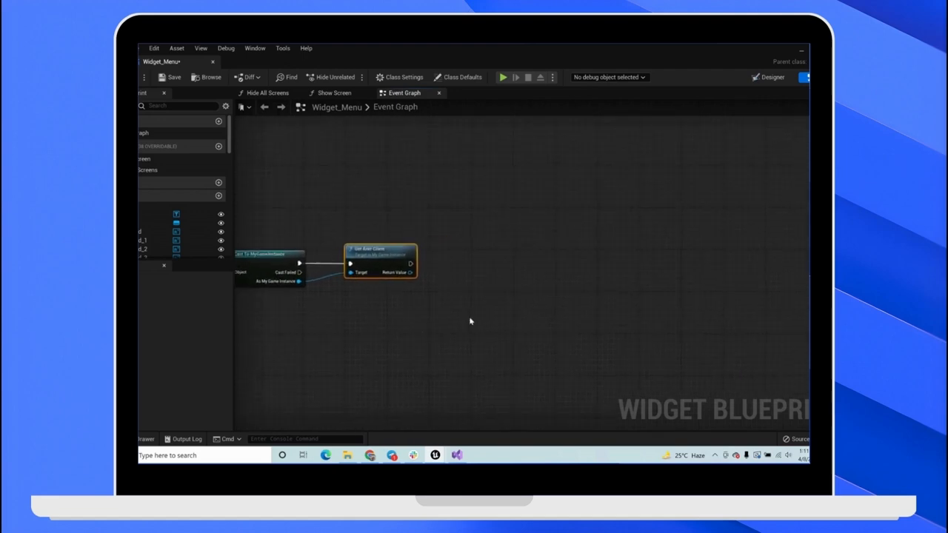
- Add a Ping node from Get Ankr Client's return value and bind a custom event to its Result
drag(410, 272, 449, 281)
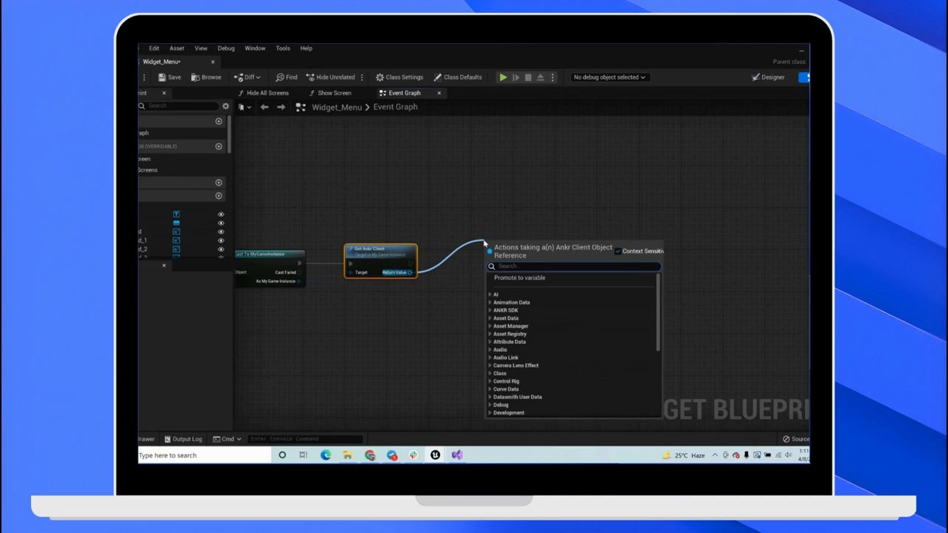
text(pin)
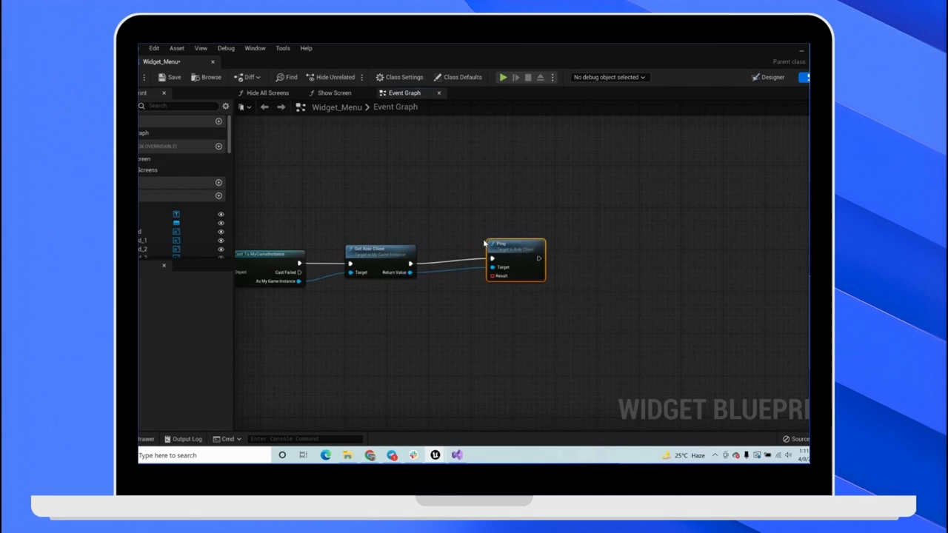
mouse_move(499, 252)
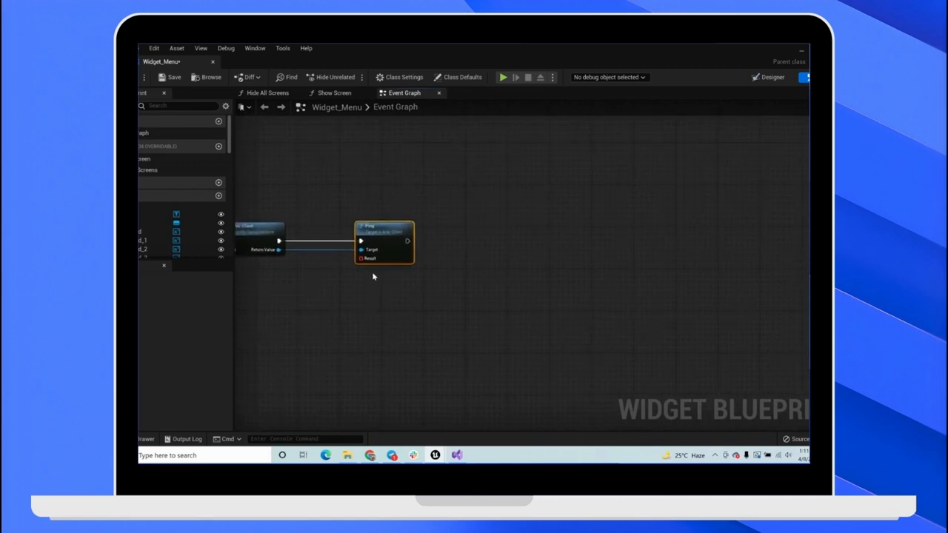
drag(407, 240, 480, 265)
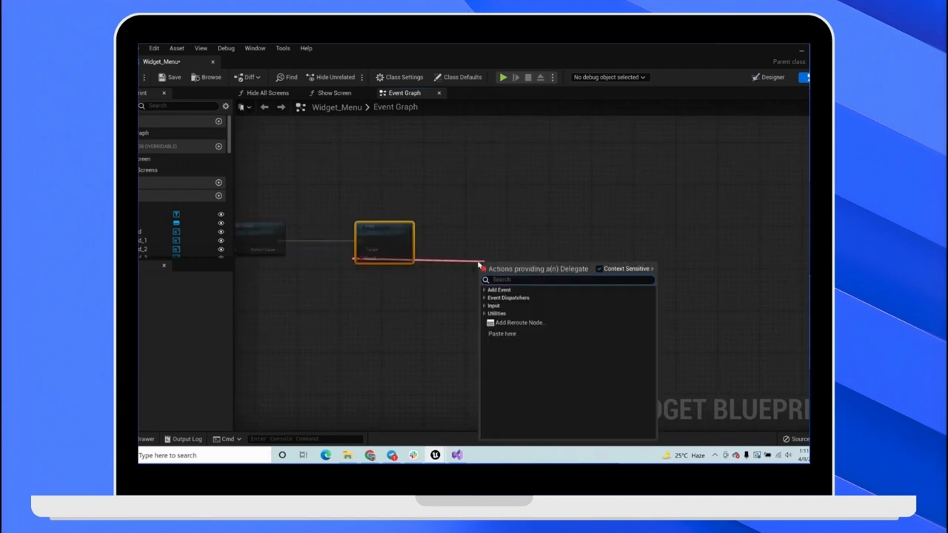
text(add)
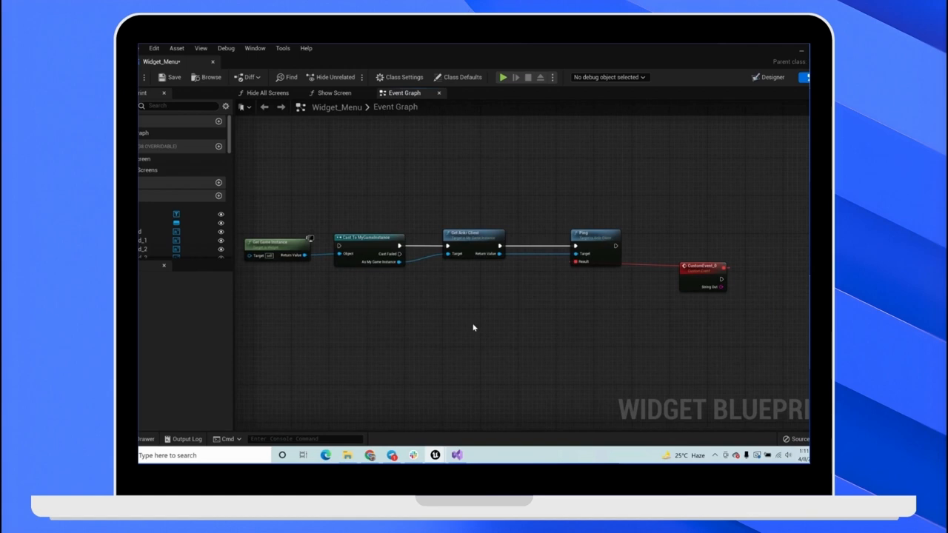
mouse_move(461, 271)
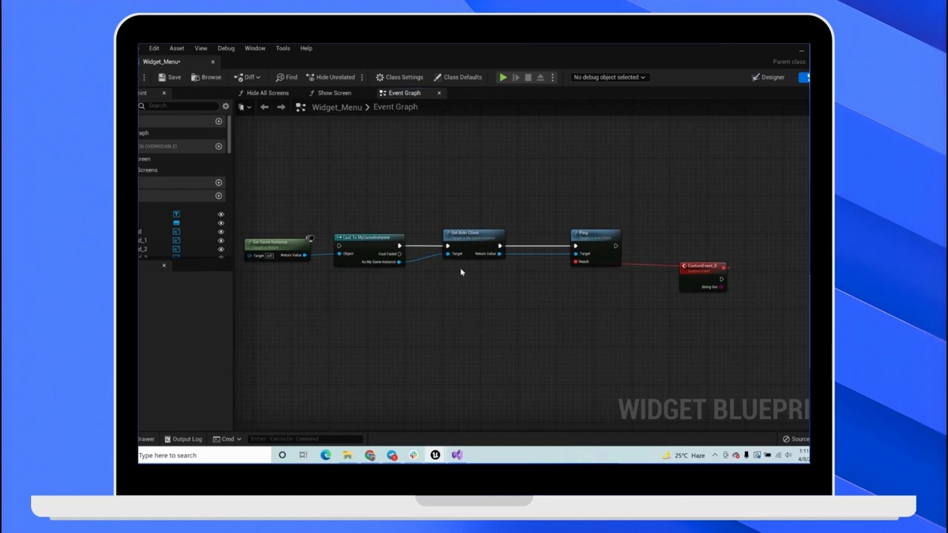